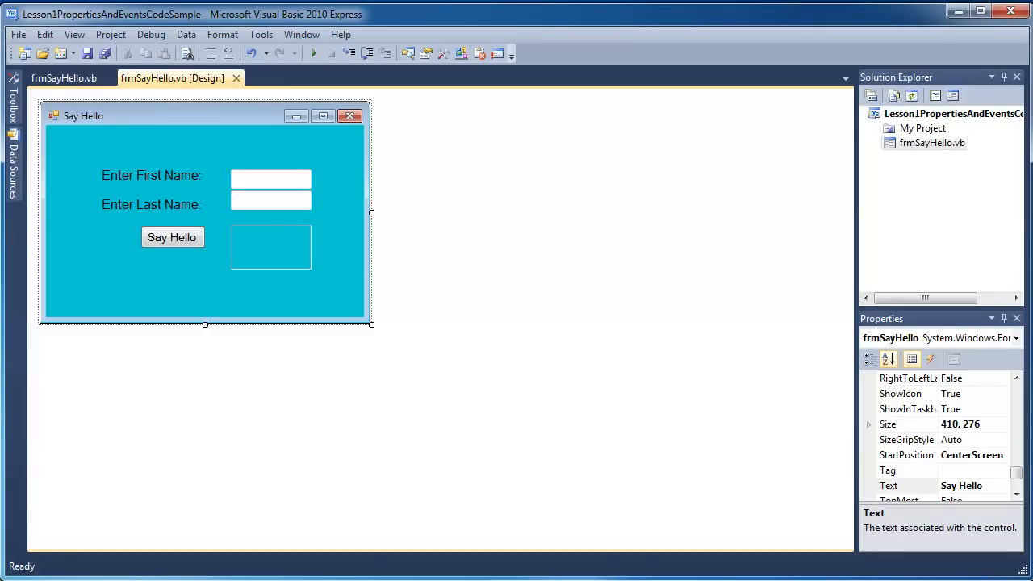
pyautogui.moveTo(513, 387)
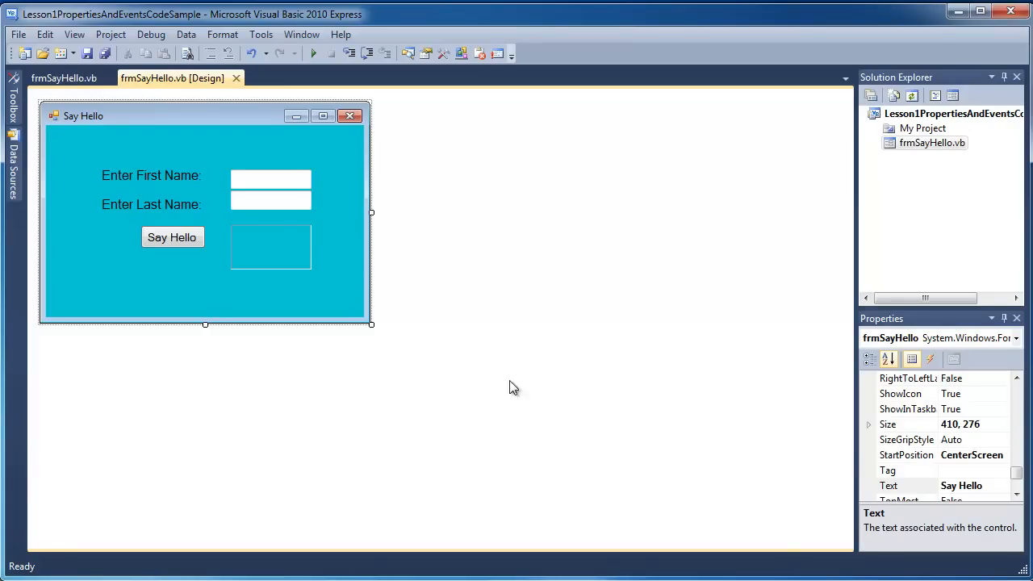
# - Open the Project menu to reach the Lesson1PropertiesAndEventsCodeSample Properties command
pyautogui.click(260, 34)
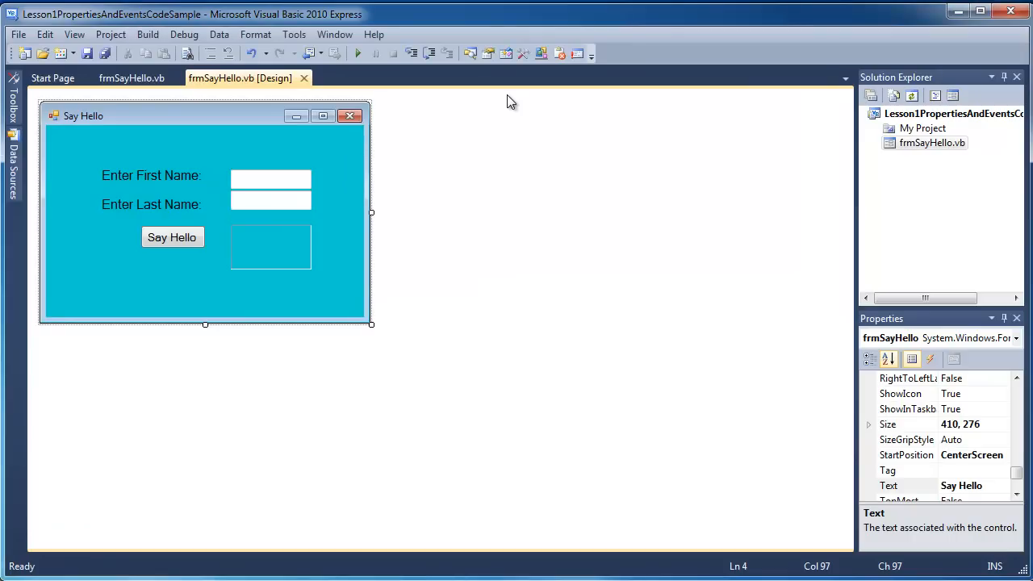
pyautogui.moveTo(178, 19)
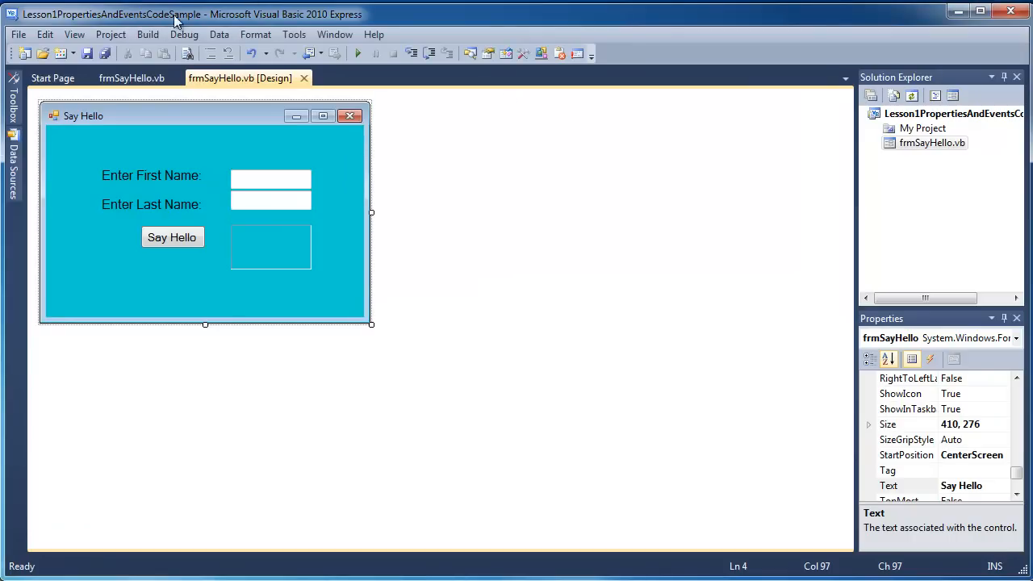
pyautogui.moveTo(148, 34)
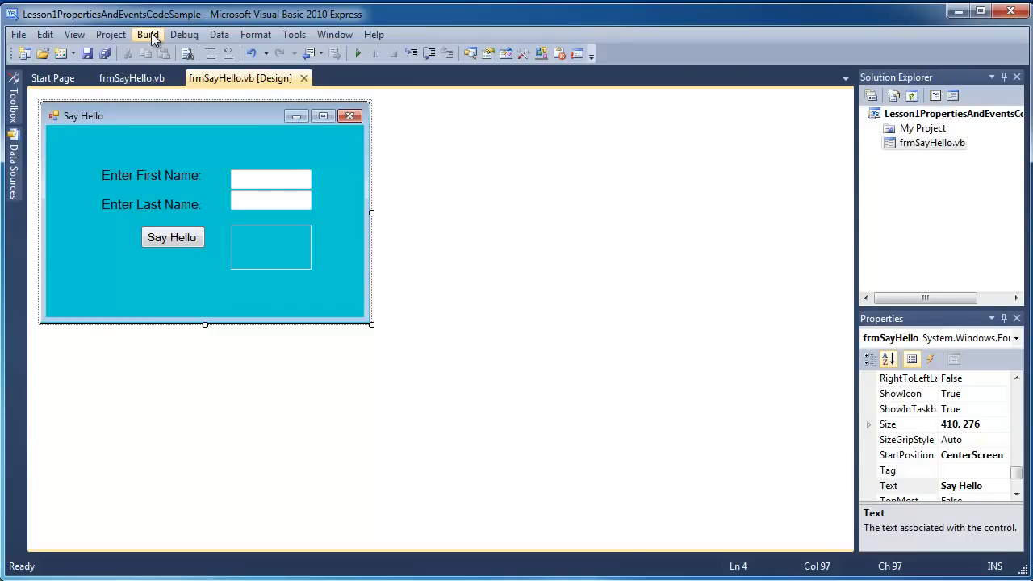
pyautogui.moveTo(110, 34)
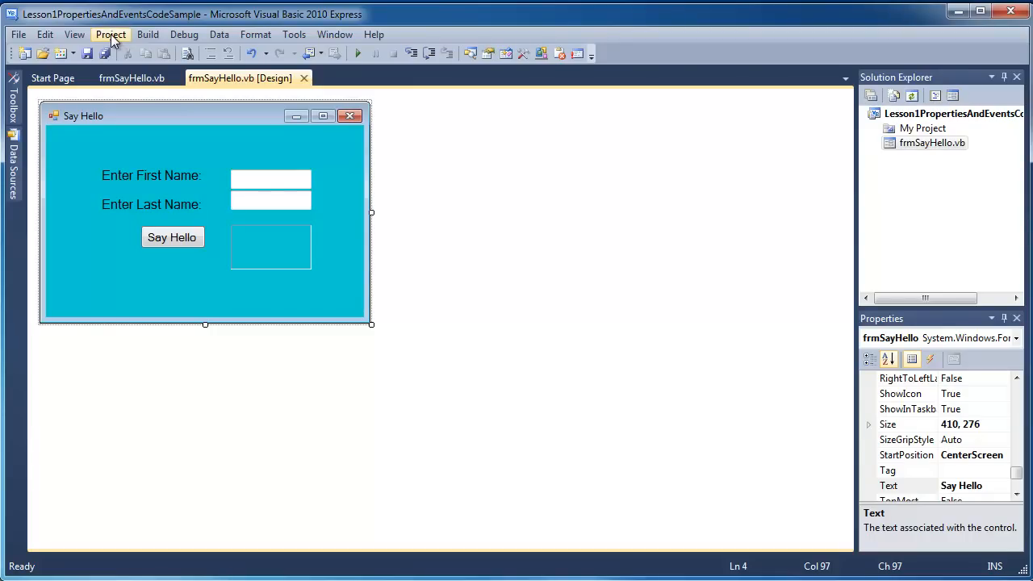
pyautogui.click(110, 34)
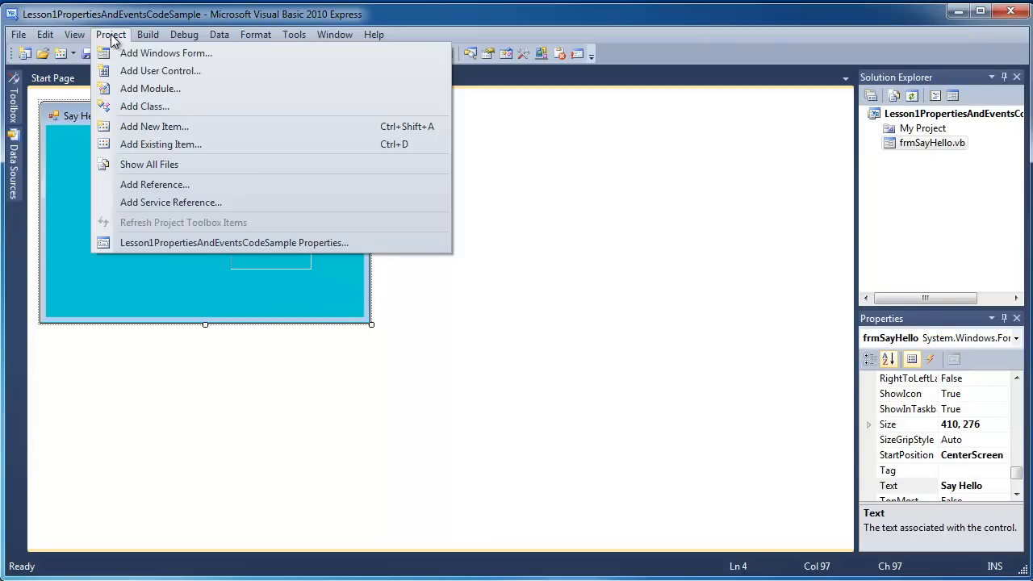
pyautogui.moveTo(268, 260)
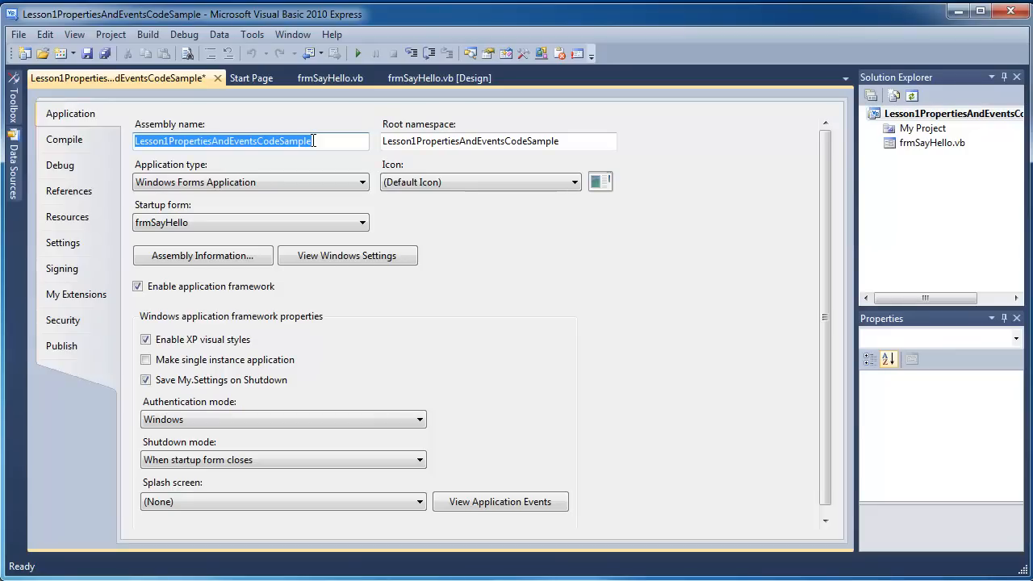
pyautogui.moveTo(452, 283)
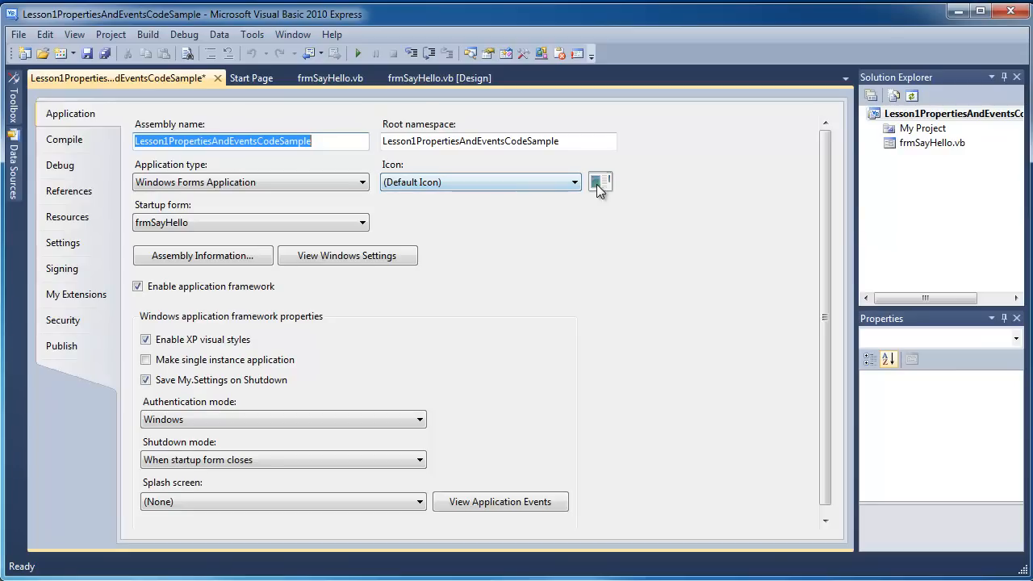
# - Set the application icon to C:\SayHello\ProgProfIntroVB.ico
pyautogui.click(601, 181)
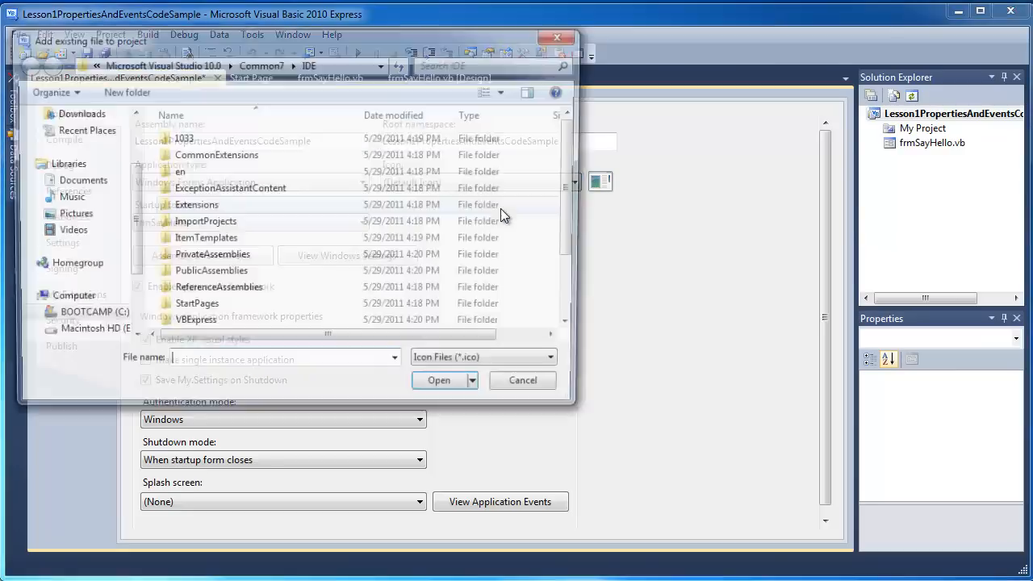
pyautogui.click(88, 313)
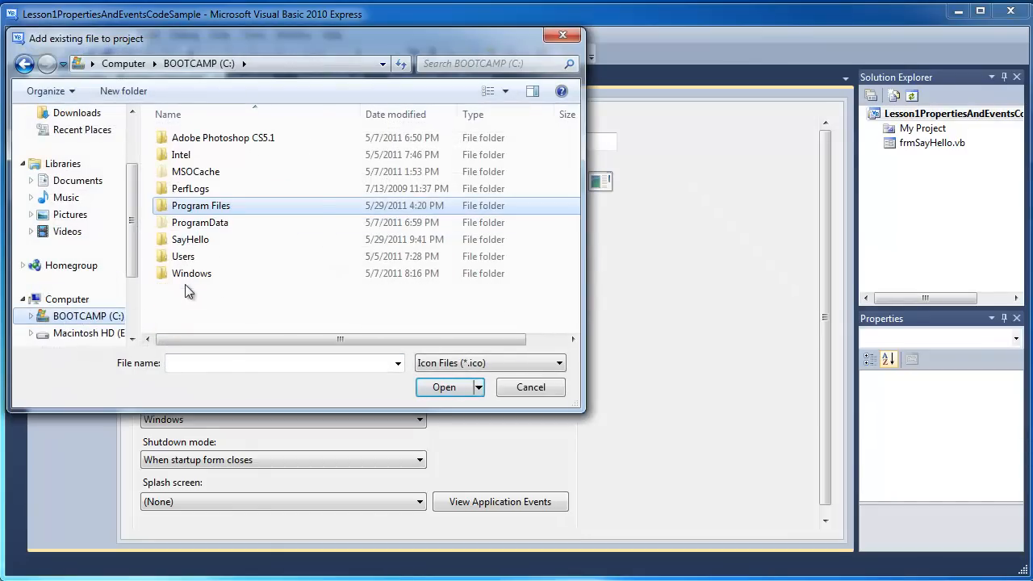
pyautogui.doubleClick(191, 238)
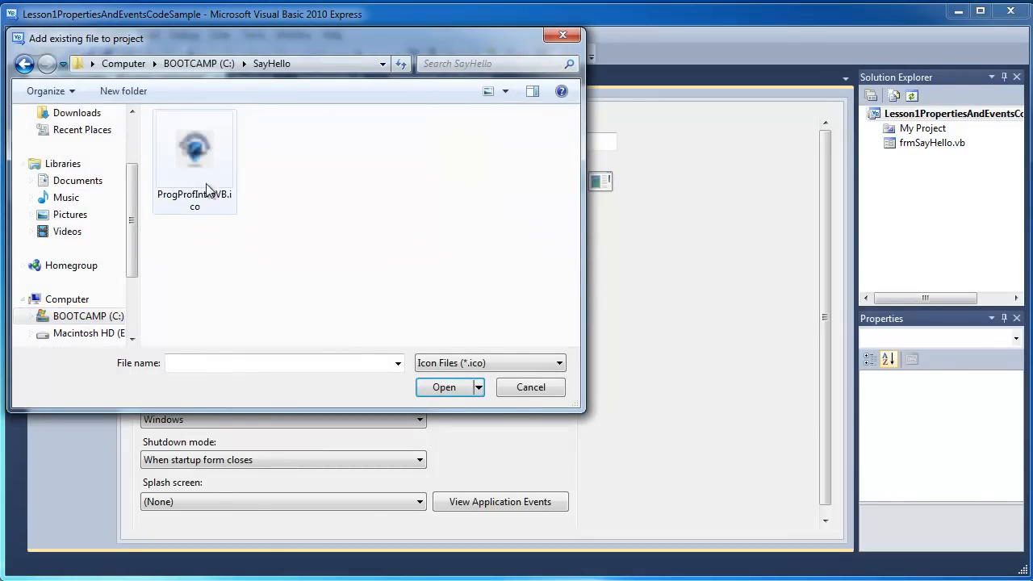
pyautogui.click(194, 148)
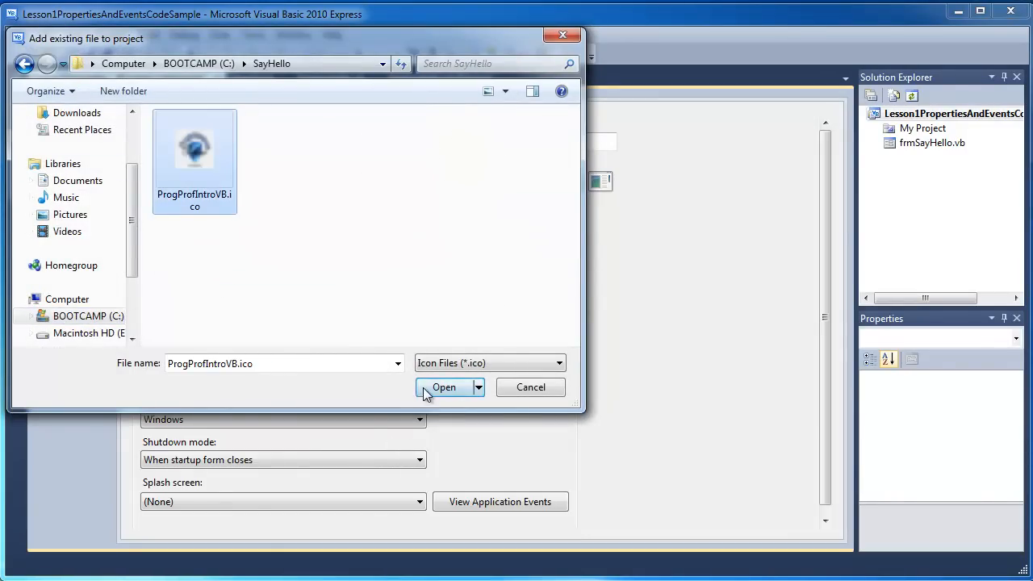
pyautogui.click(442, 387)
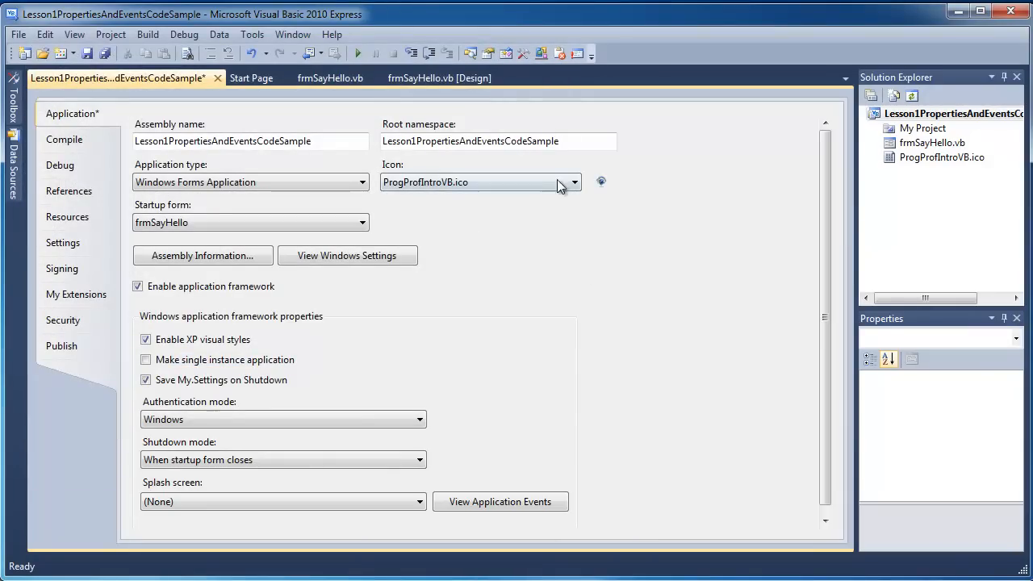
pyautogui.moveTo(548, 368)
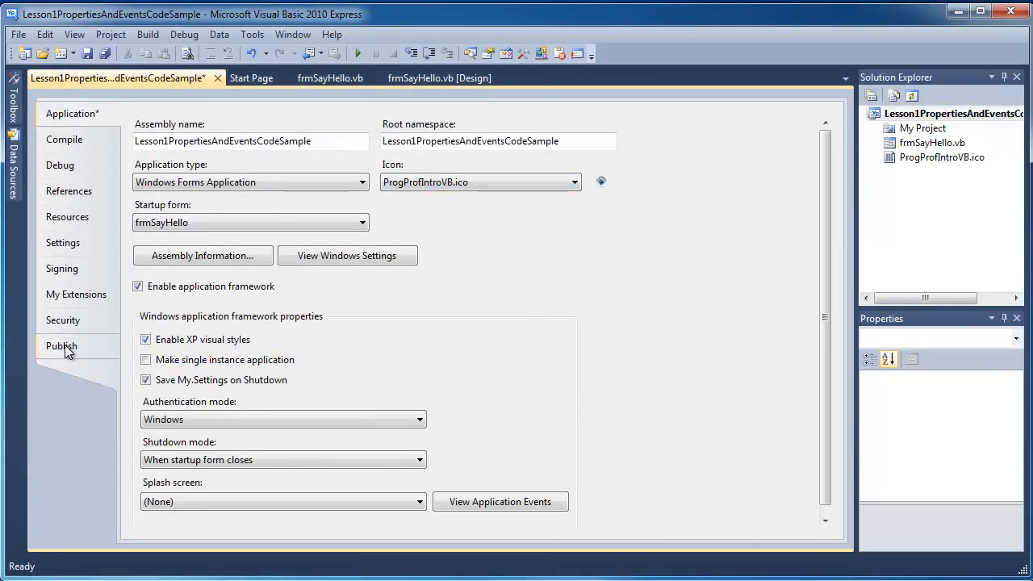
# - On the Publish page, review Application Files (icon, executable, manifest) and accept the list
pyautogui.click(61, 346)
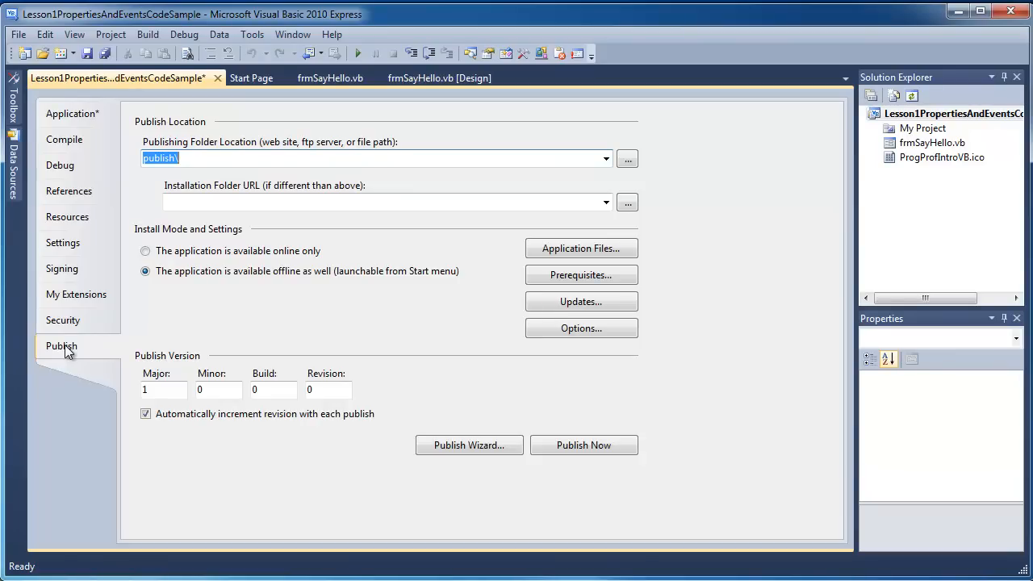
pyautogui.moveTo(496, 250)
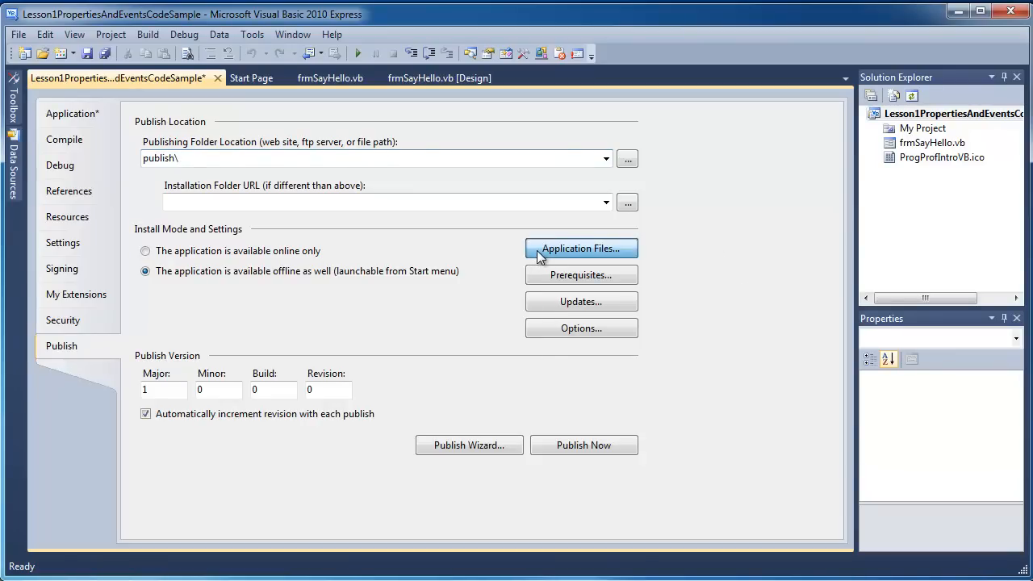
pyautogui.click(581, 249)
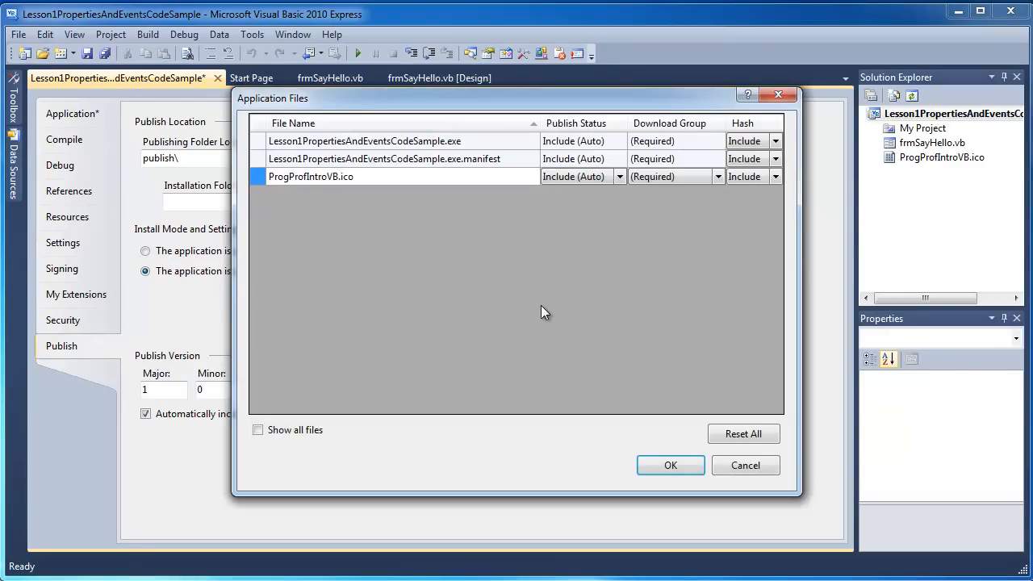
pyautogui.moveTo(643, 216)
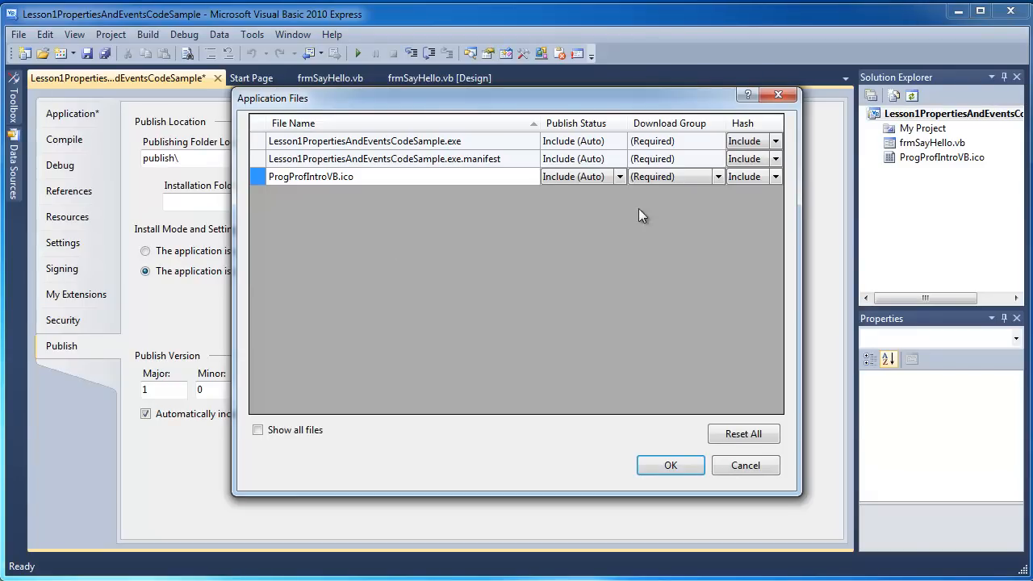
pyautogui.moveTo(345, 185)
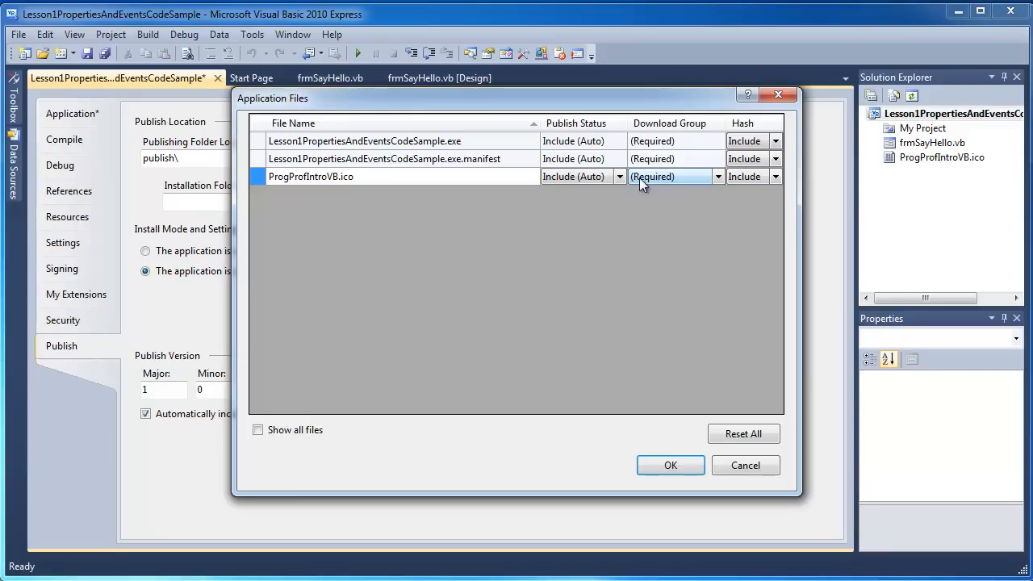
pyautogui.moveTo(688, 203)
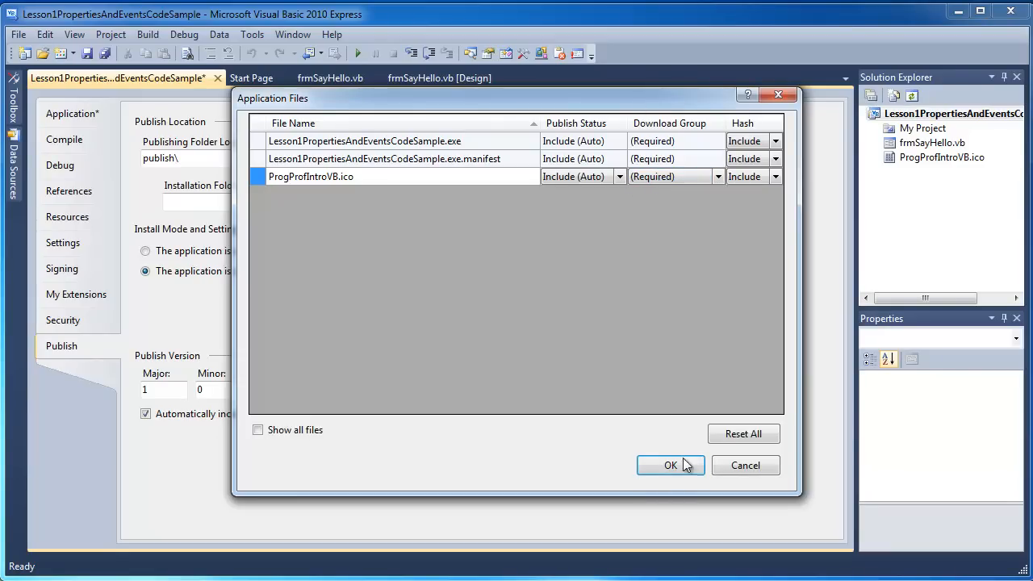
pyautogui.click(670, 465)
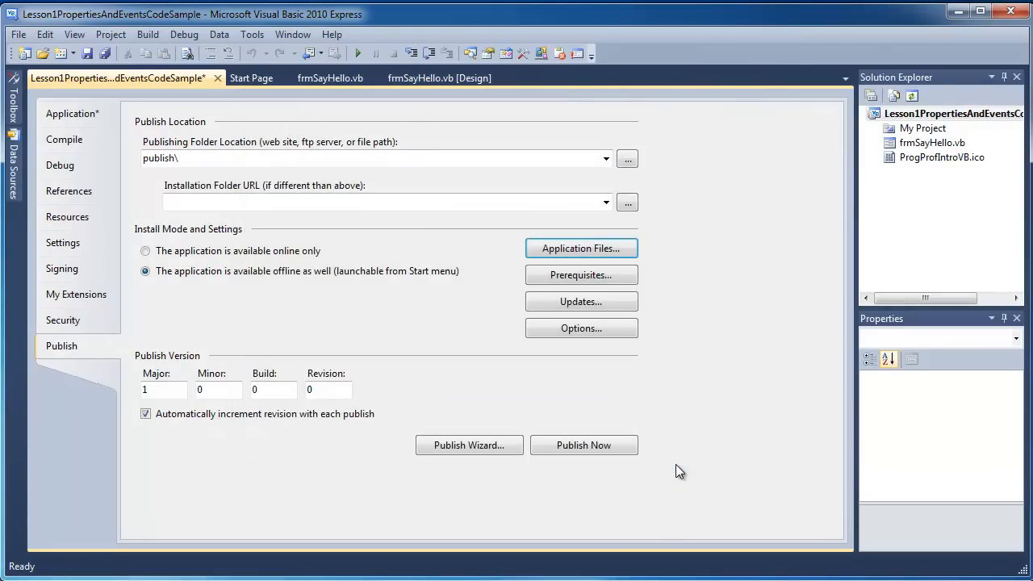
# - Accept setup prerequisites with .NET Framework 4 Client Profile and Windows Installer 3.1 required
pyautogui.click(581, 274)
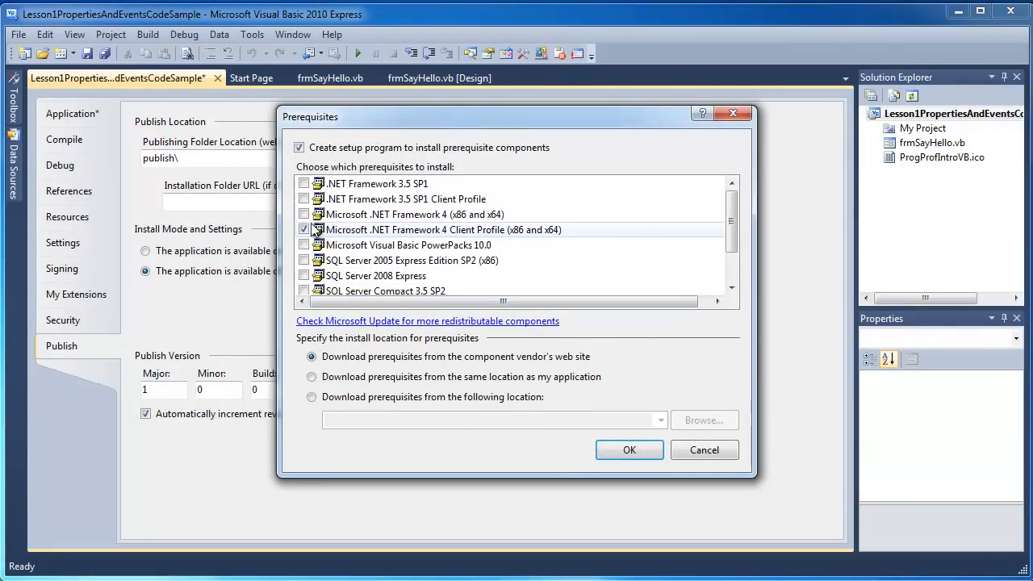
pyautogui.click(303, 213)
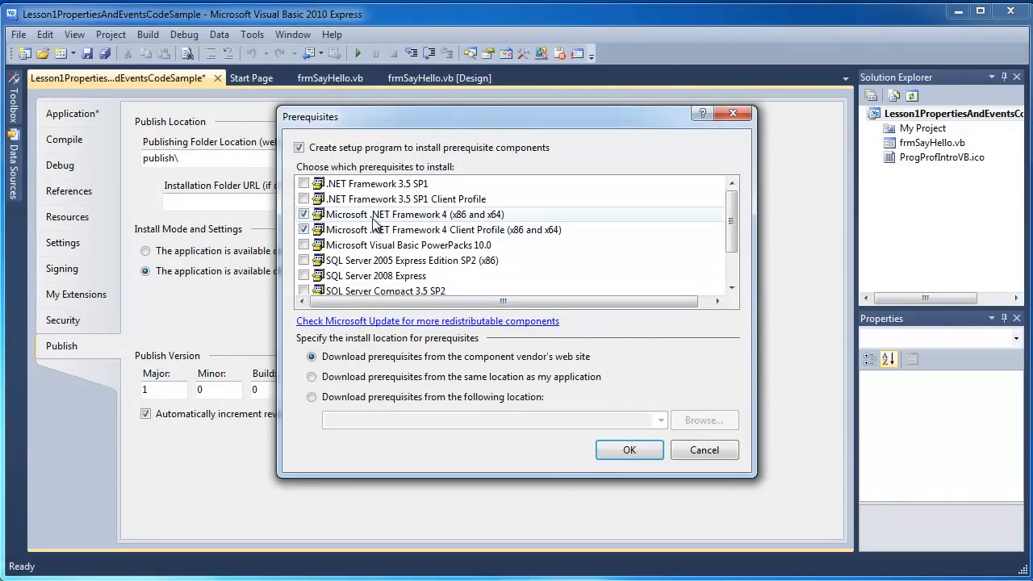
pyautogui.moveTo(514, 219)
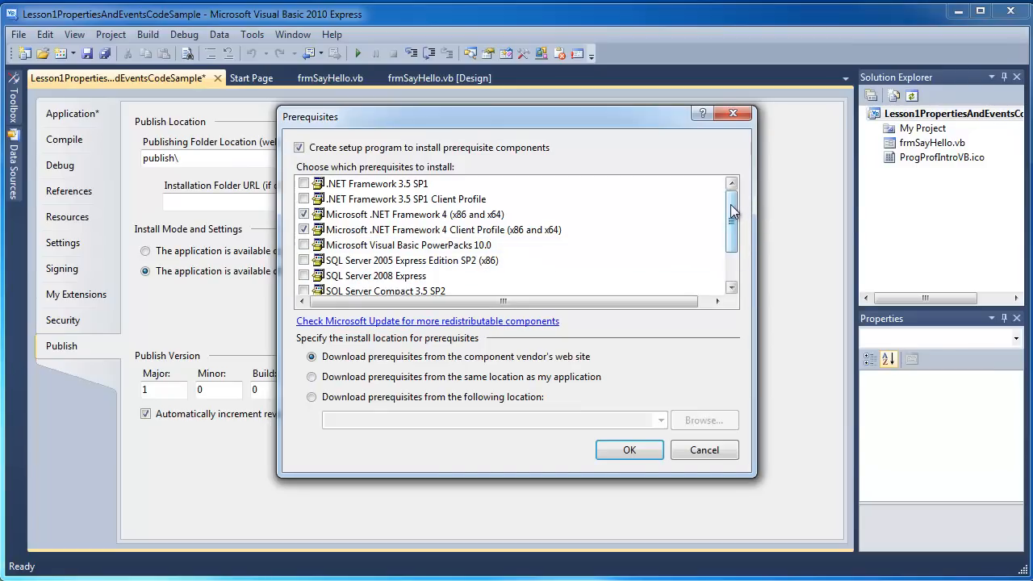
pyautogui.scroll(-3)
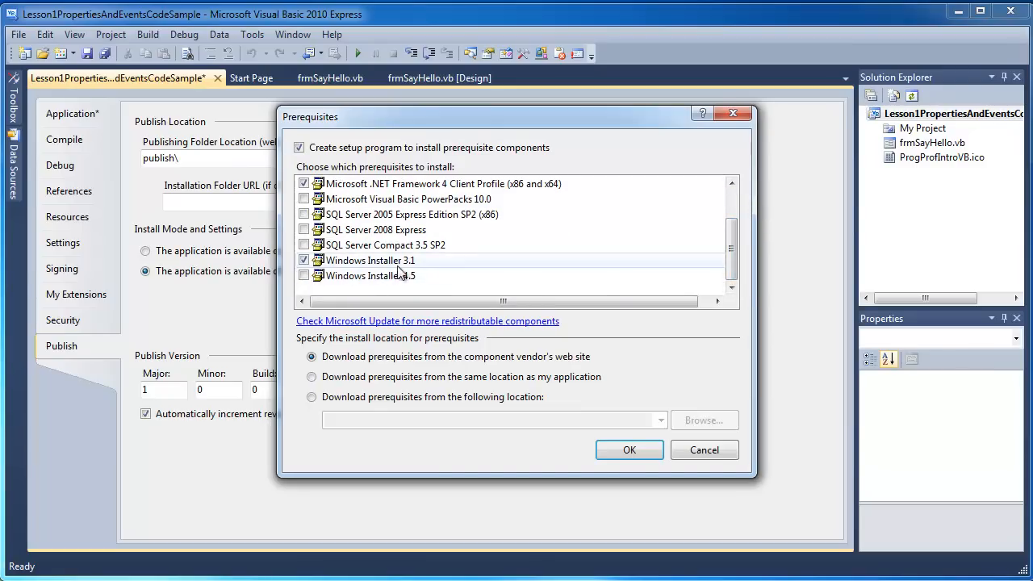
pyautogui.moveTo(541, 263)
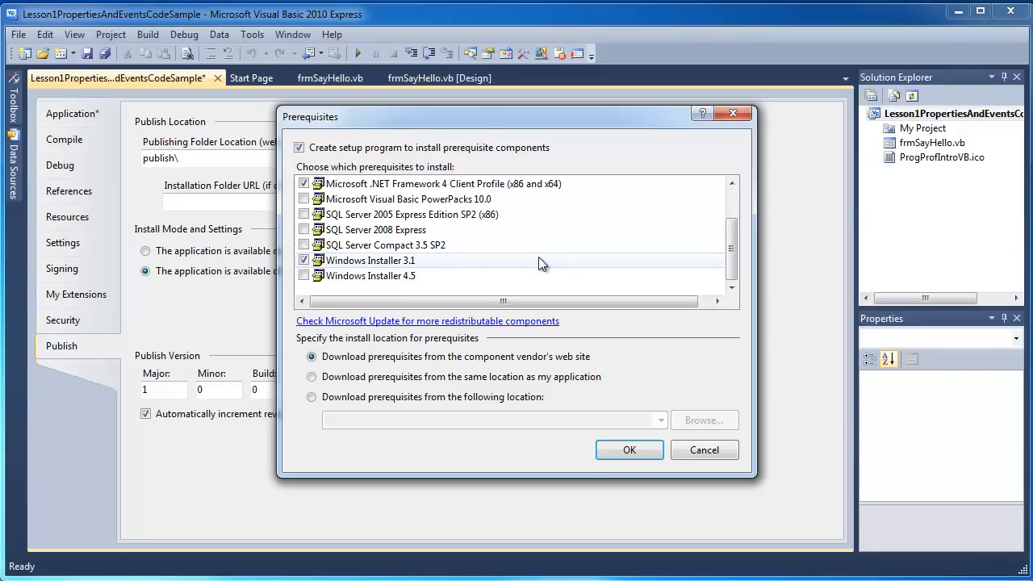
pyautogui.moveTo(545, 268)
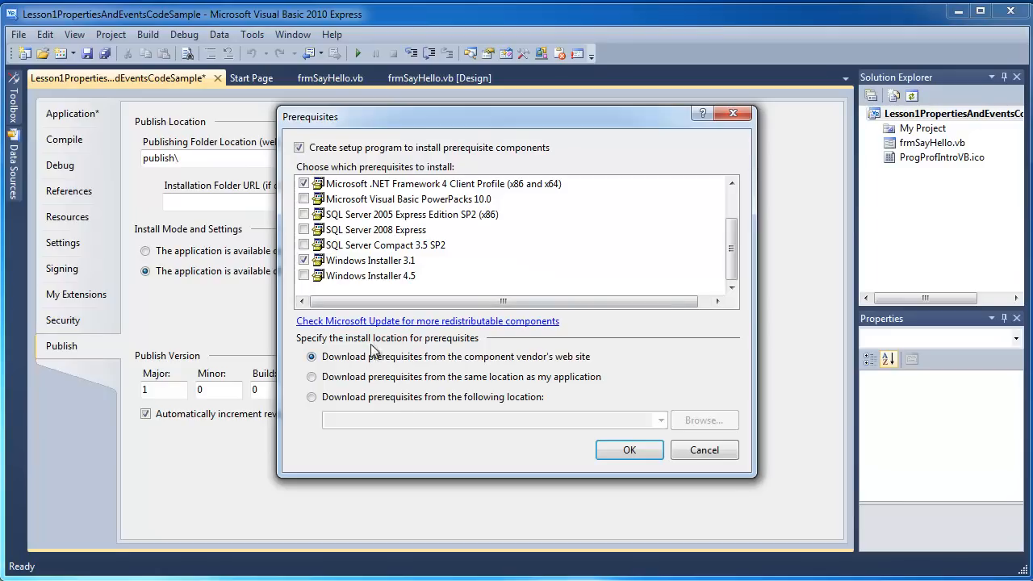
pyautogui.moveTo(458, 361)
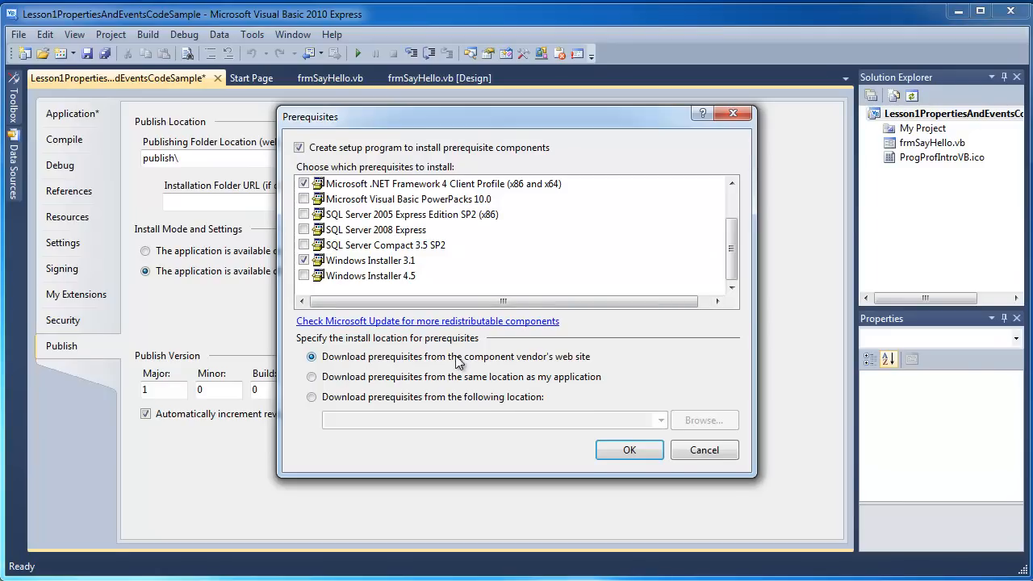
pyautogui.moveTo(557, 326)
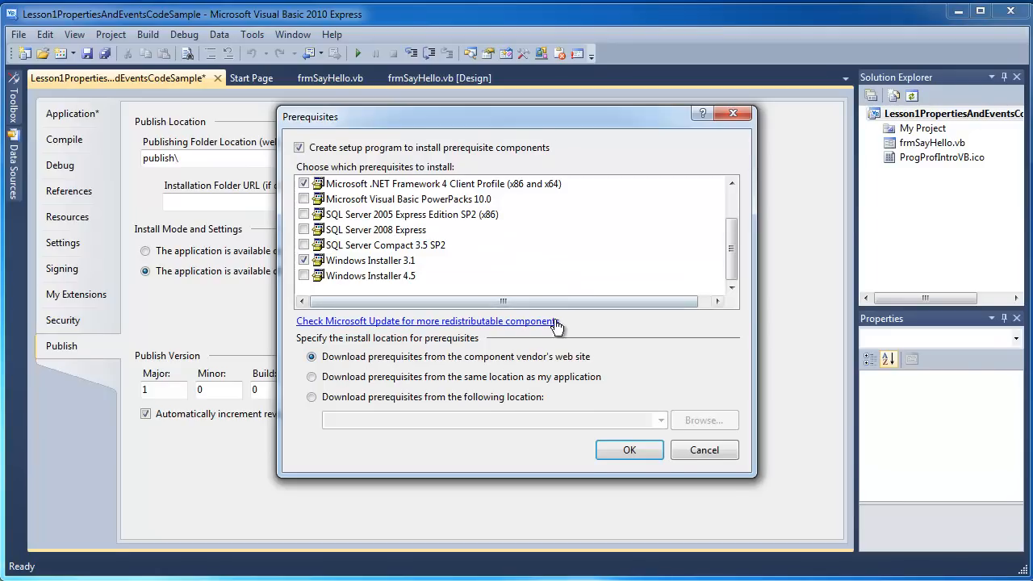
pyautogui.moveTo(629, 449)
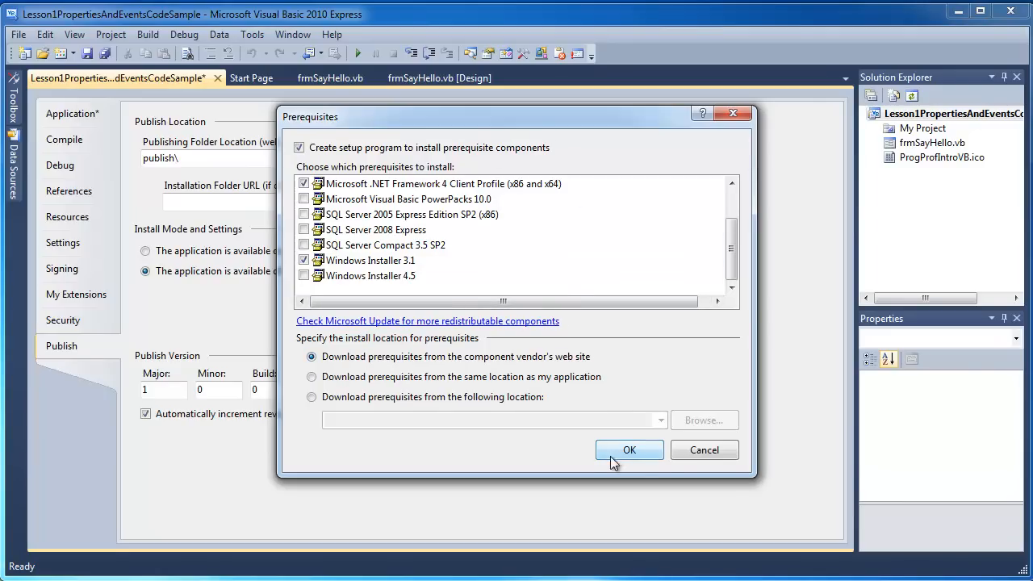
pyautogui.scroll(3)
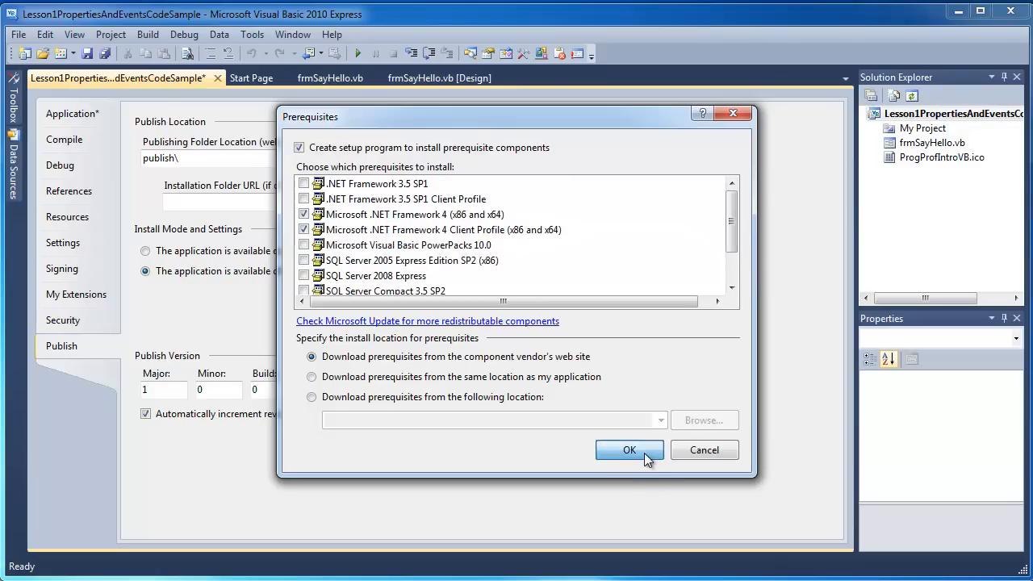
pyautogui.click(629, 449)
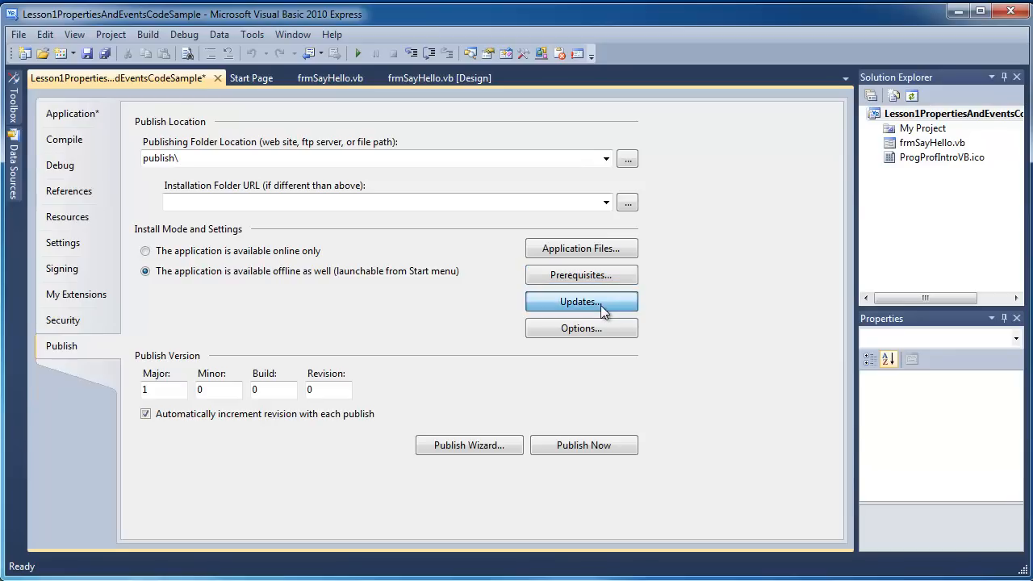
# - View the Application Updates settings, leaving update checking turned off
pyautogui.click(581, 302)
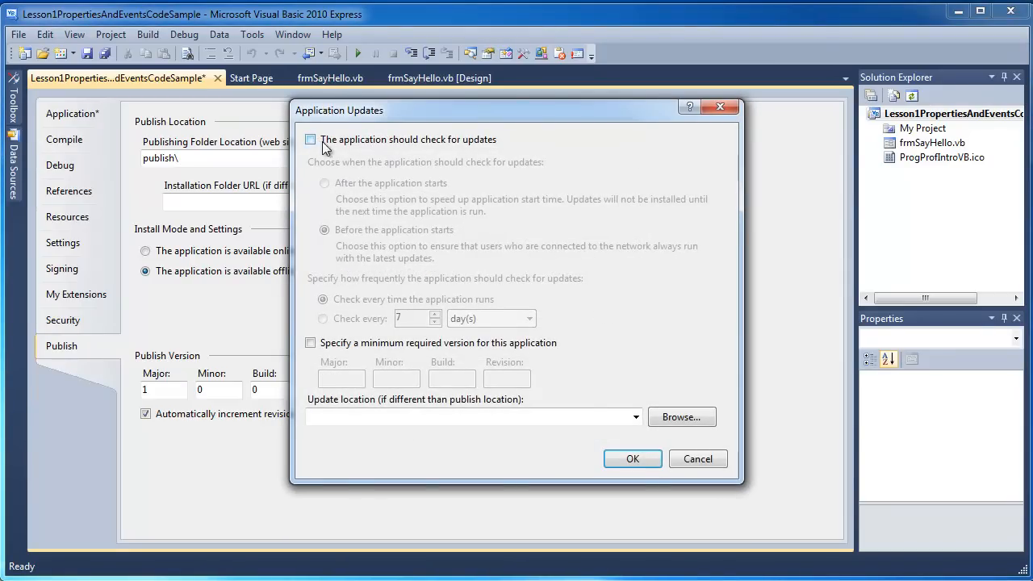
pyautogui.moveTo(321, 150)
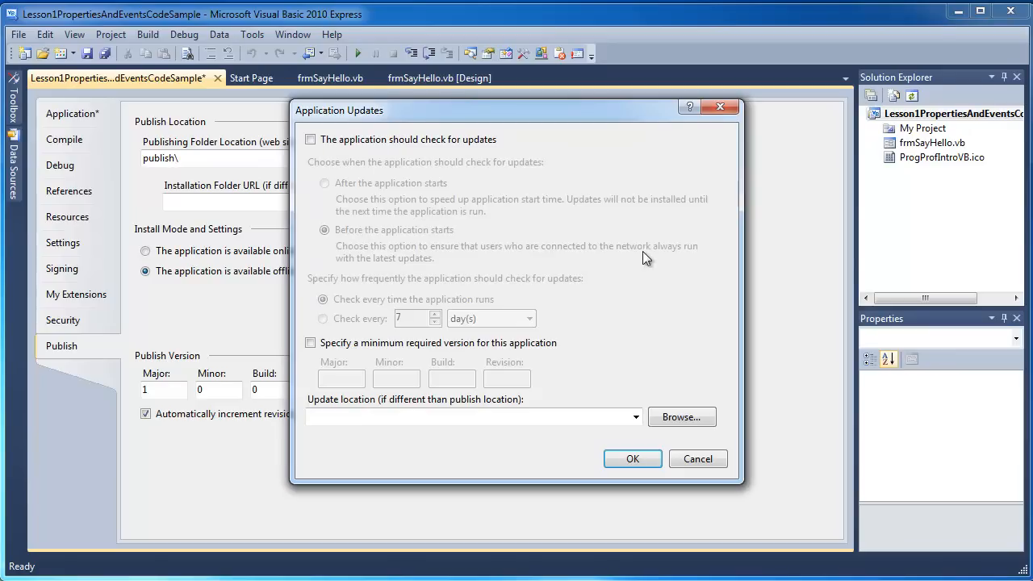
pyautogui.moveTo(661, 255)
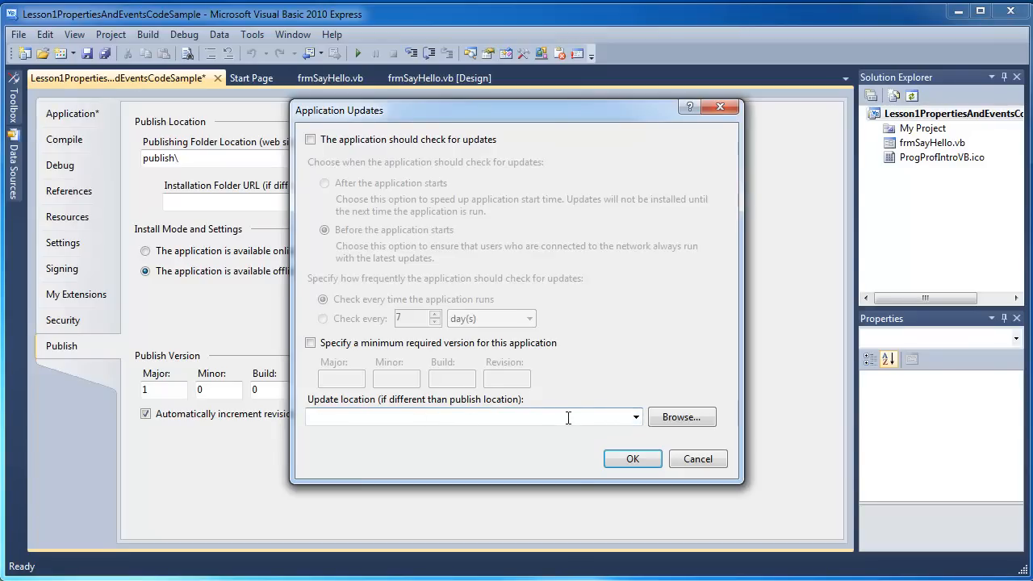
pyautogui.moveTo(627, 442)
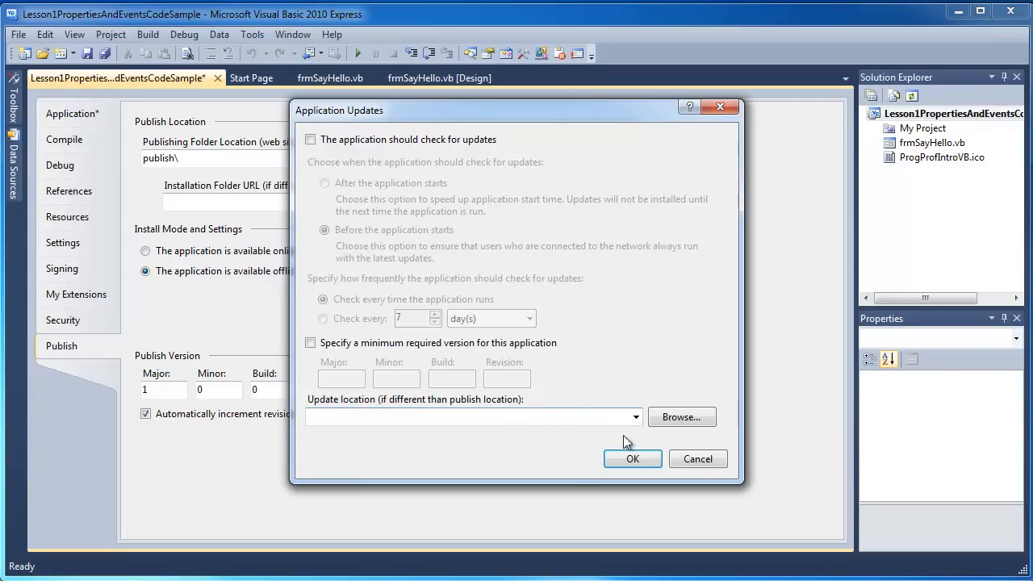
pyautogui.moveTo(696, 459)
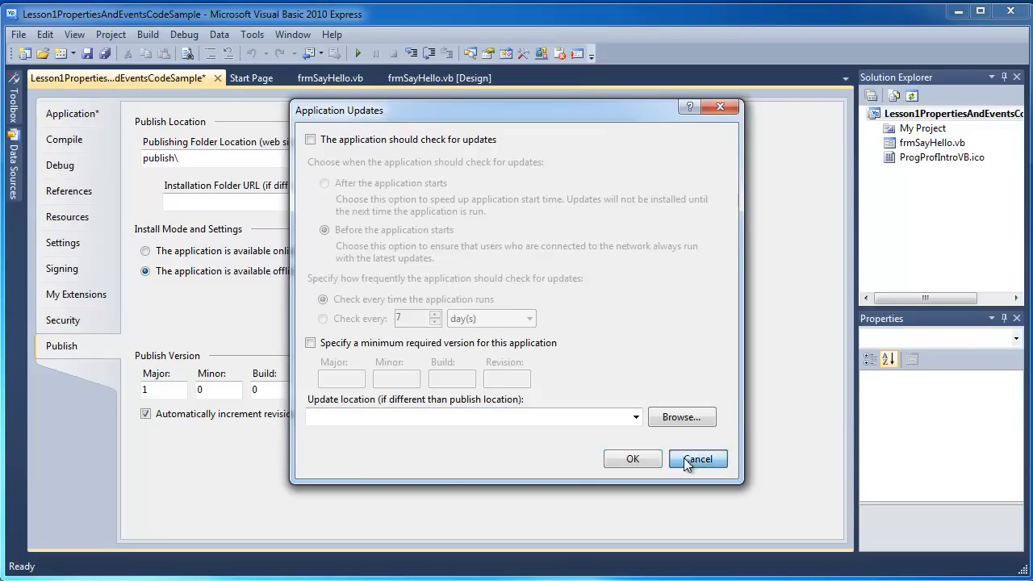
# - Leave Updates unchanged and bring up the Publish Options Description page
pyautogui.click(698, 458)
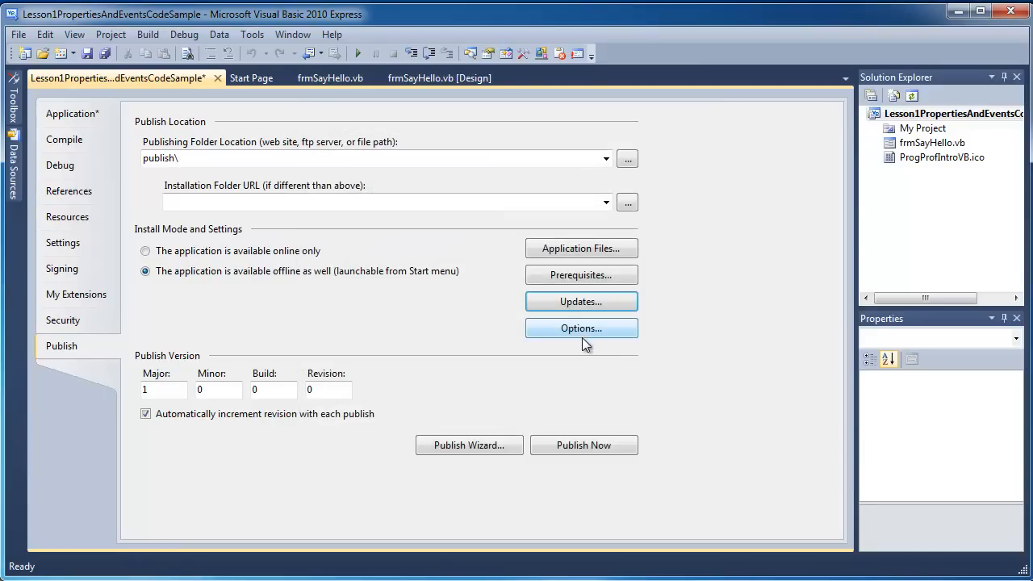
pyautogui.click(581, 328)
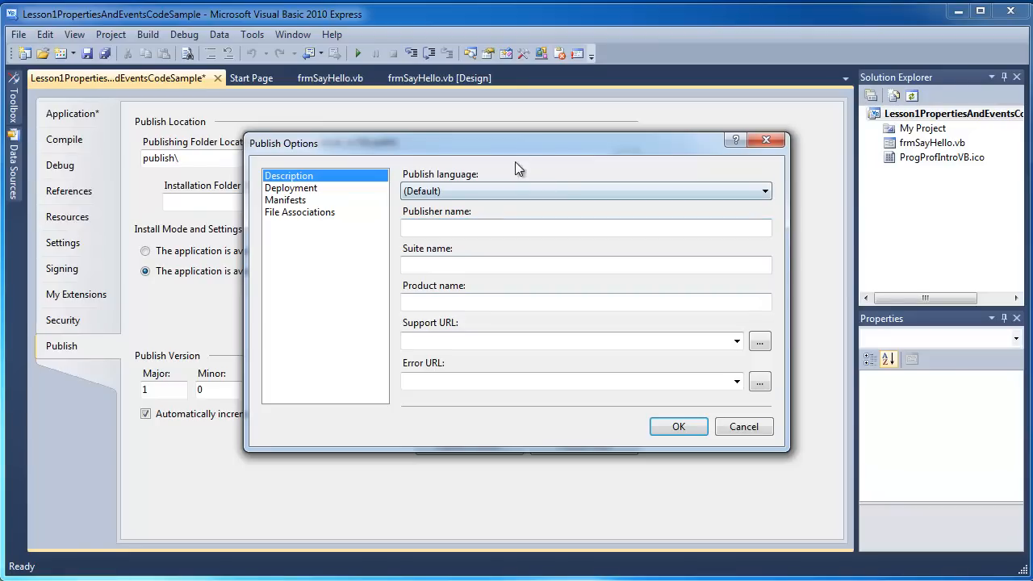
pyautogui.moveTo(517, 142); pyautogui.dragTo(404, 149)
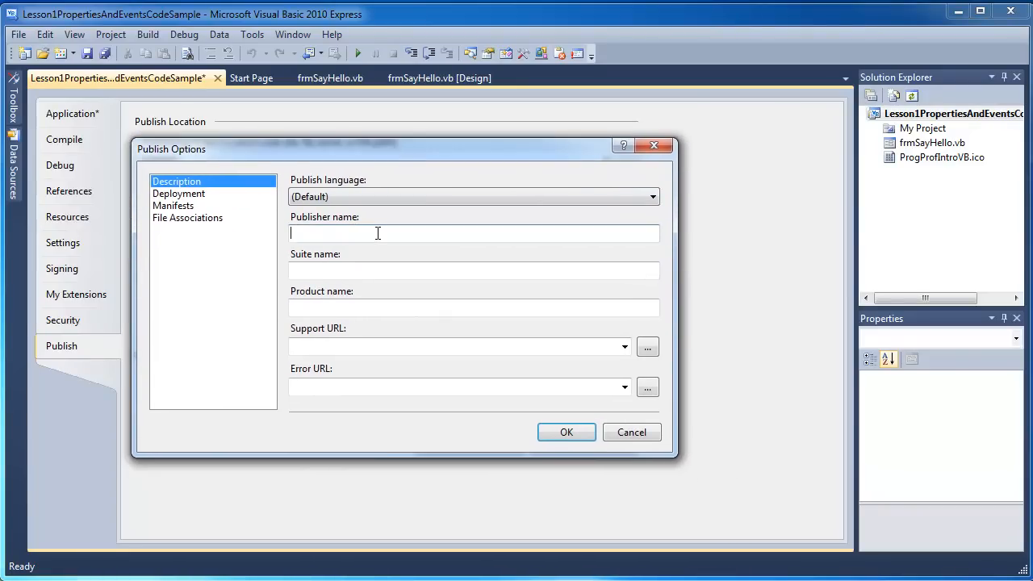
pyautogui.moveTo(407, 67)
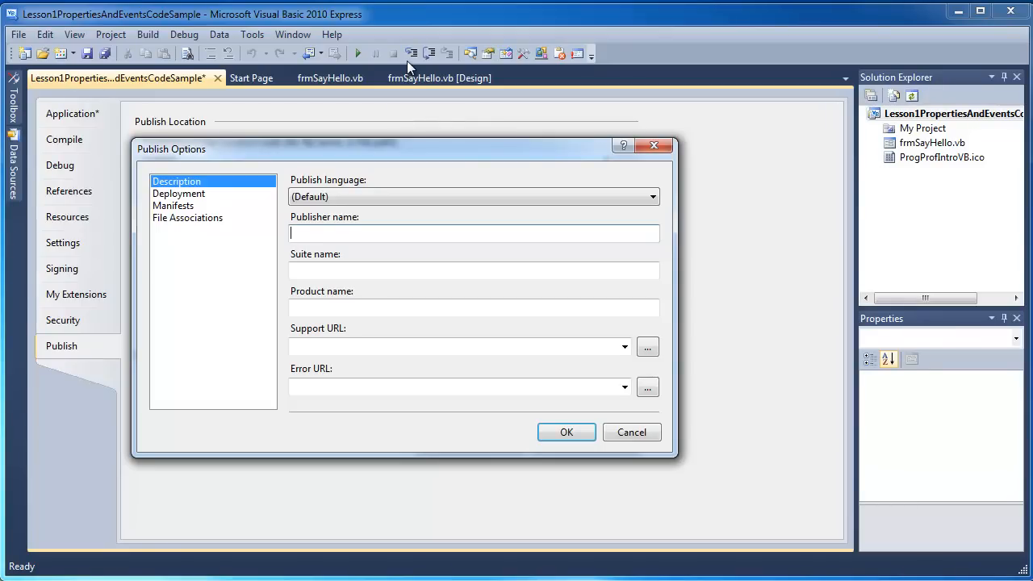
# - Enter publisher BonnieCo and product name 'Introduction to Programming Compile Demo'
pyautogui.write('Bonnie')
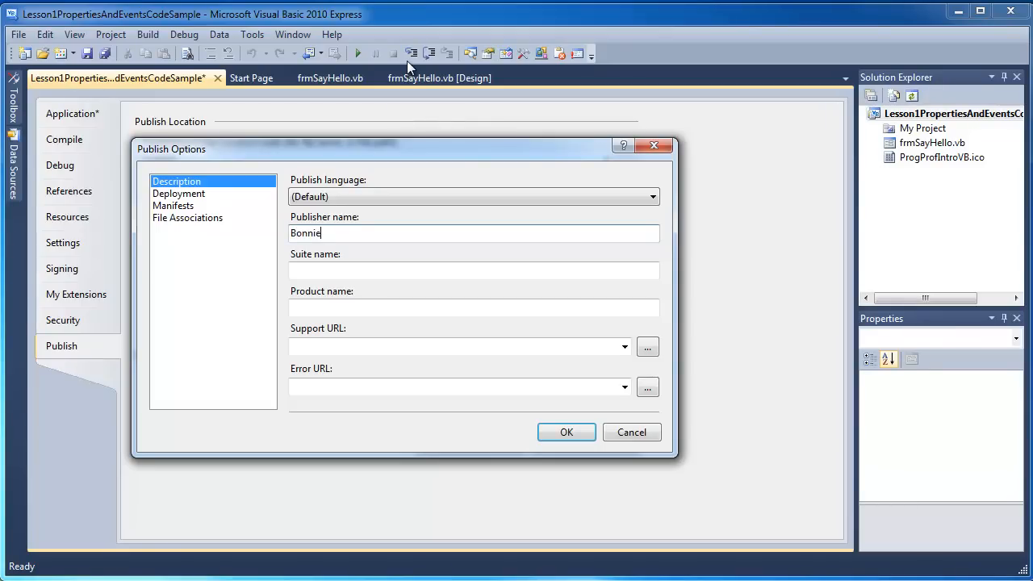
pyautogui.write('Co')
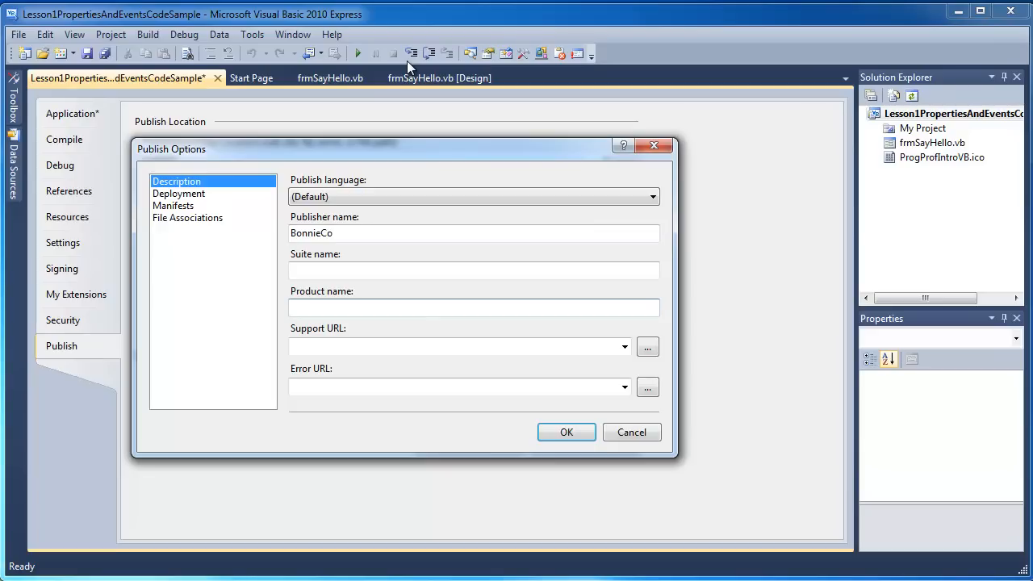
pyautogui.write('Introduction to')
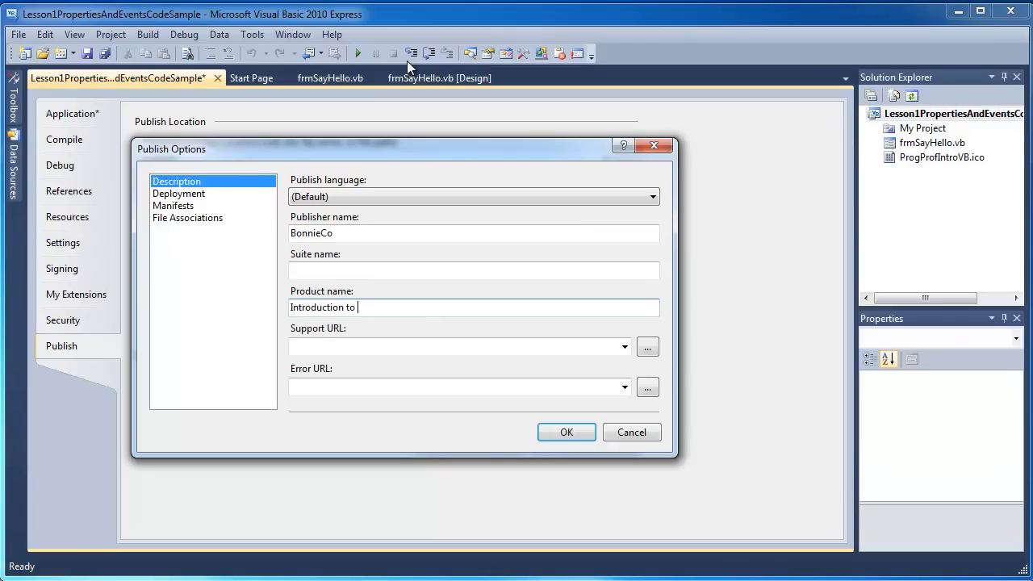
pyautogui.write('Programming')
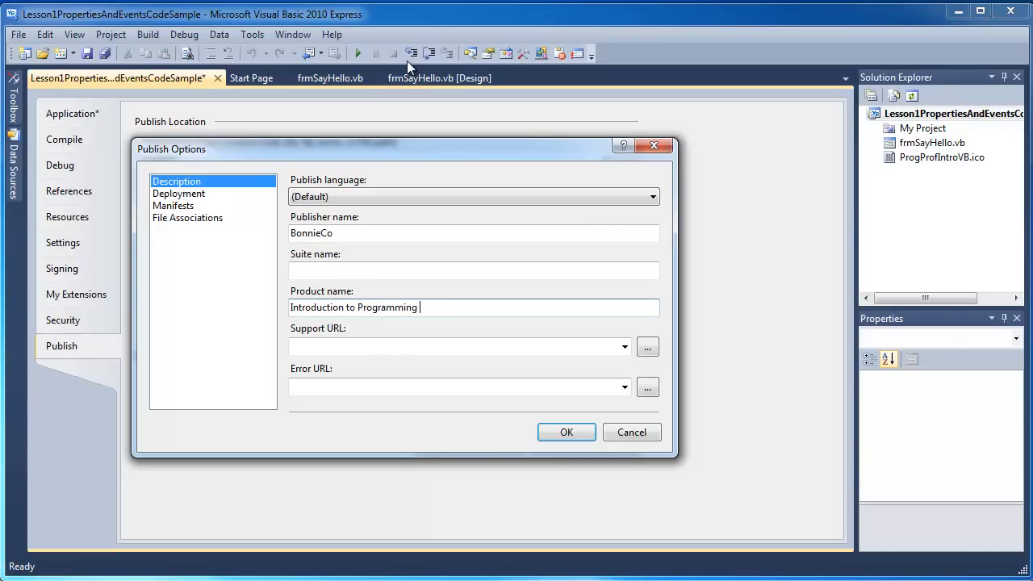
pyautogui.write('Compile')
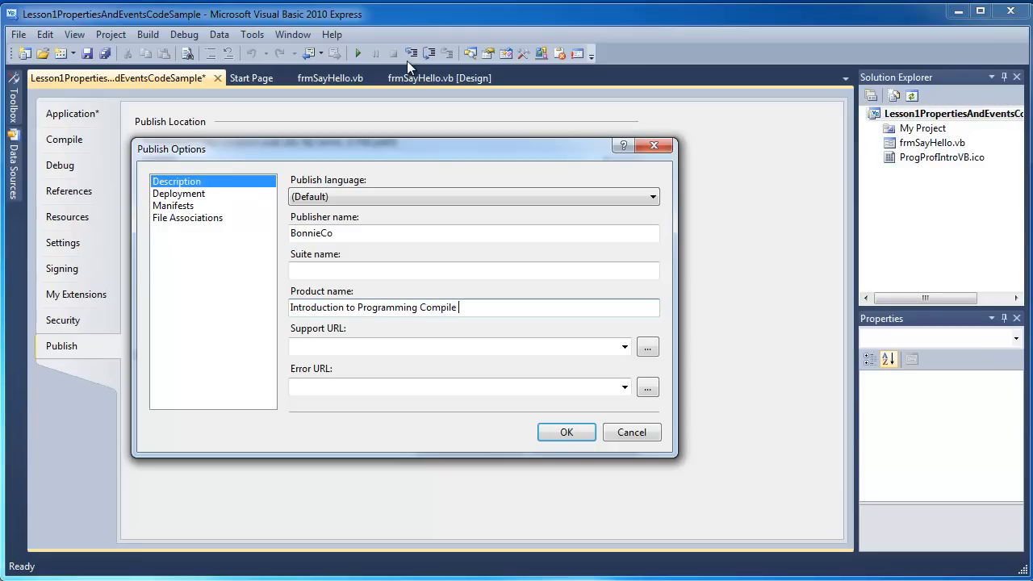
pyautogui.write('Demo')
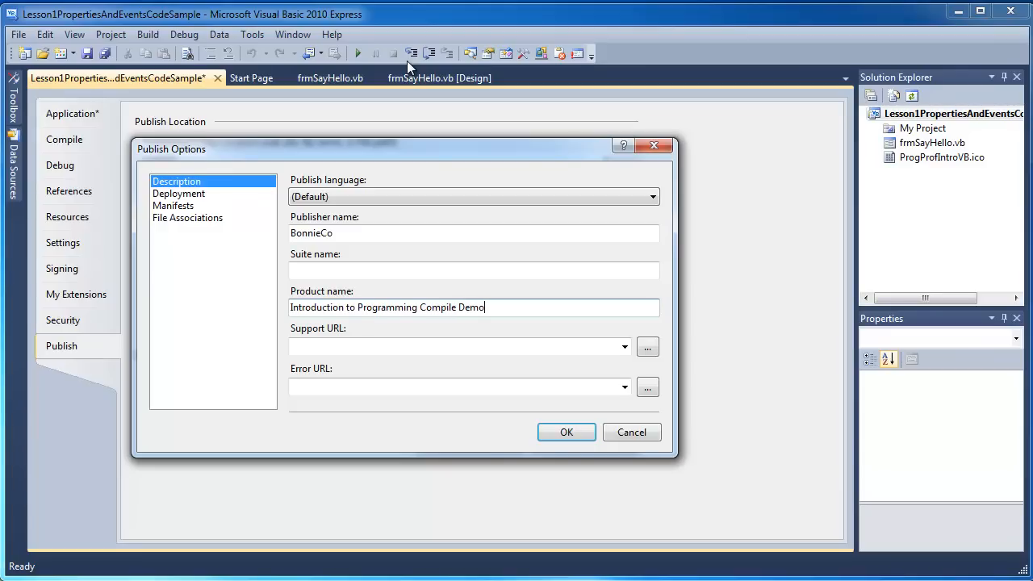
pyautogui.moveTo(186, 160)
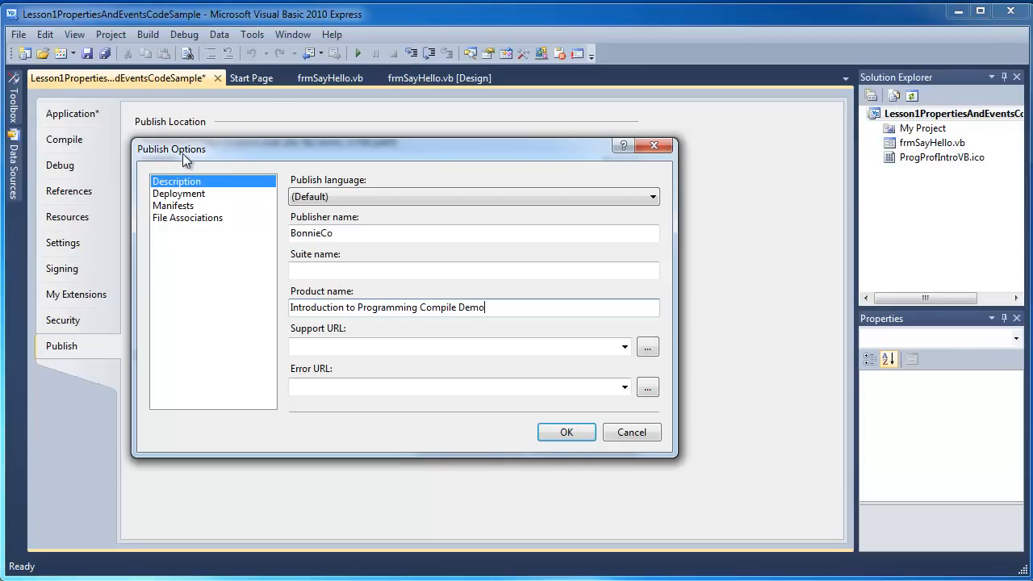
# - Review Deployment, Manifests and File Associations, enable Create desktop shortcut, and save the options
pyautogui.click(179, 194)
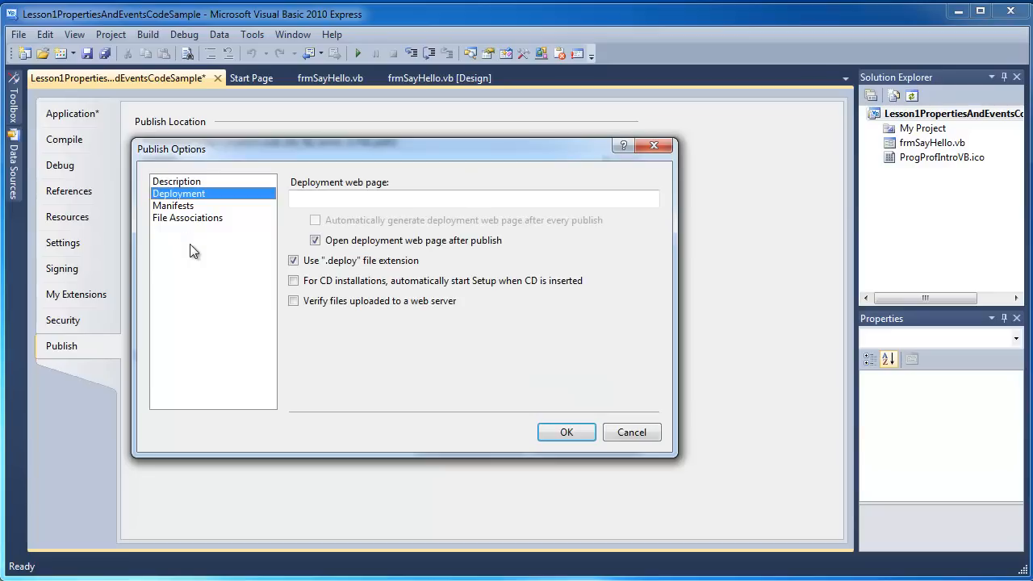
pyautogui.moveTo(562, 225)
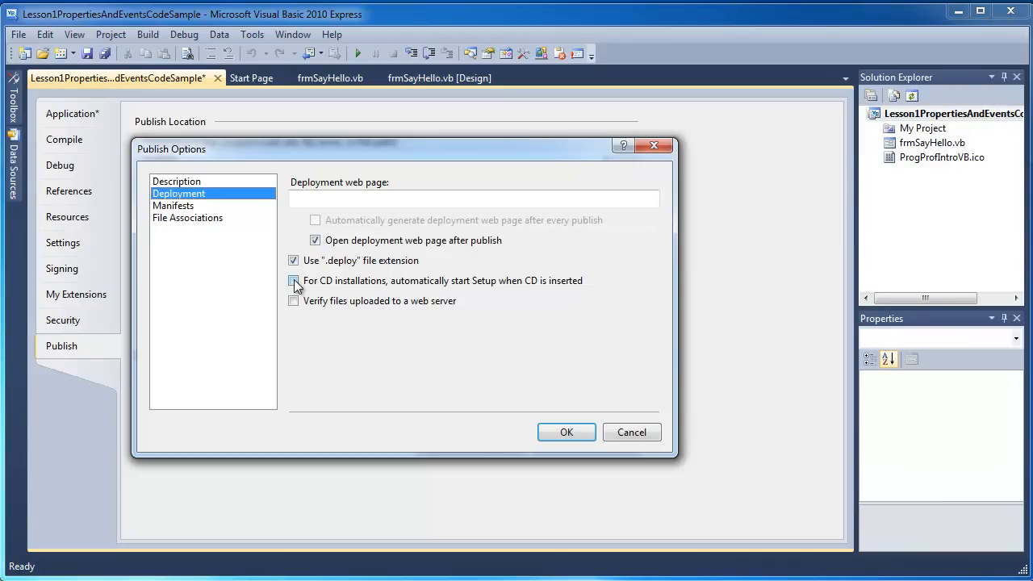
pyautogui.click(172, 205)
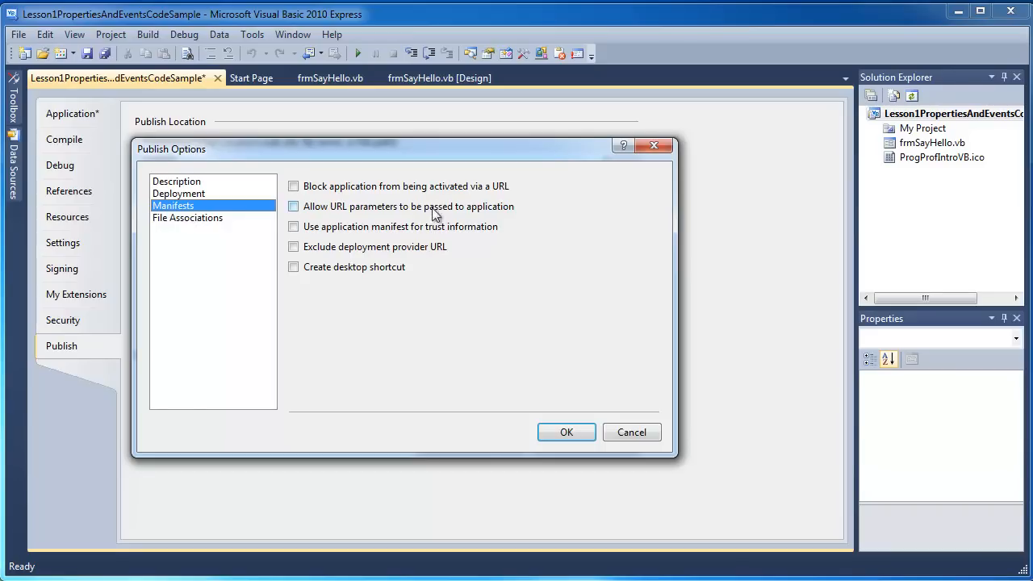
pyautogui.click(293, 268)
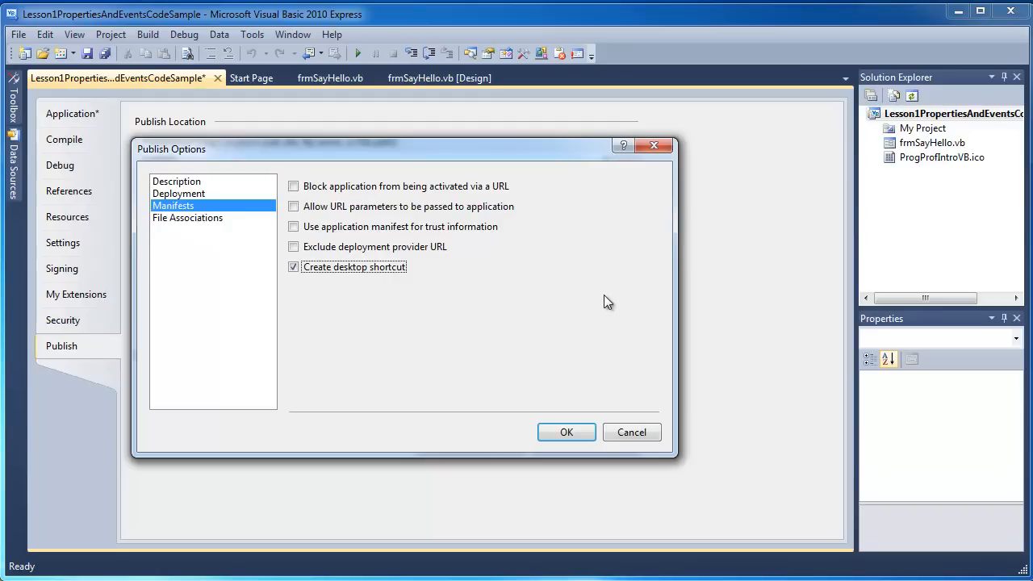
pyautogui.moveTo(204, 229)
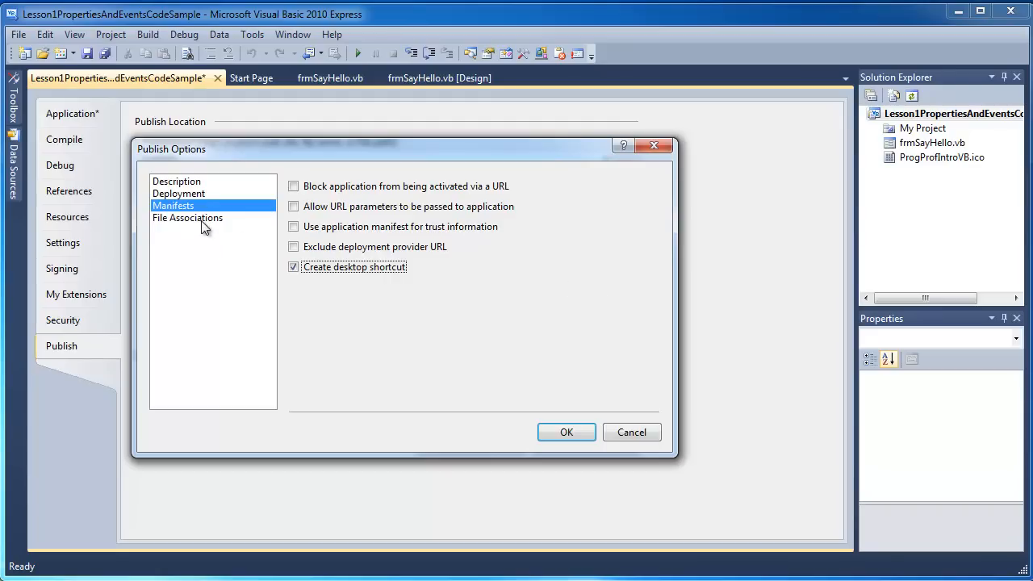
pyautogui.click(188, 218)
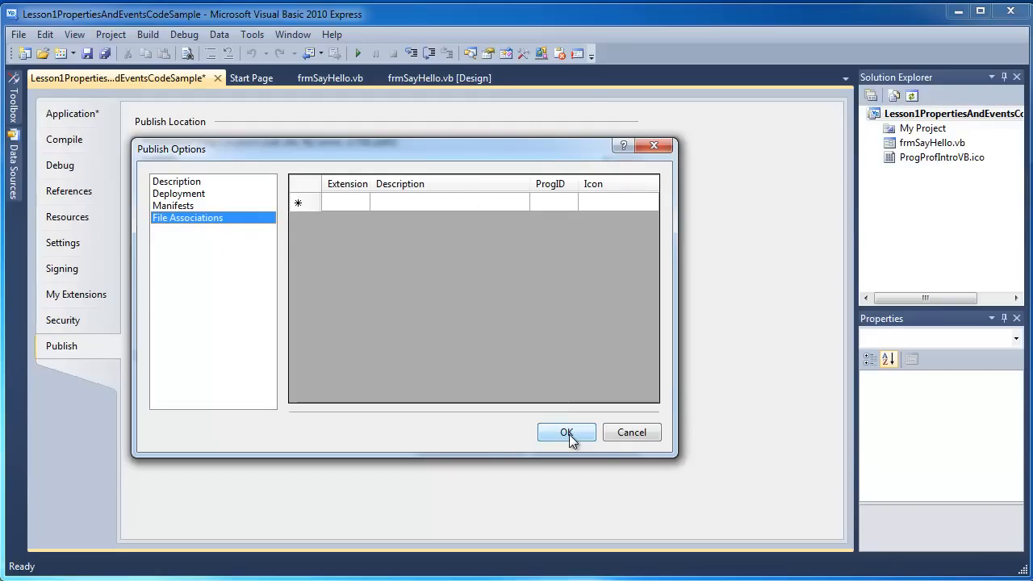
pyautogui.click(565, 433)
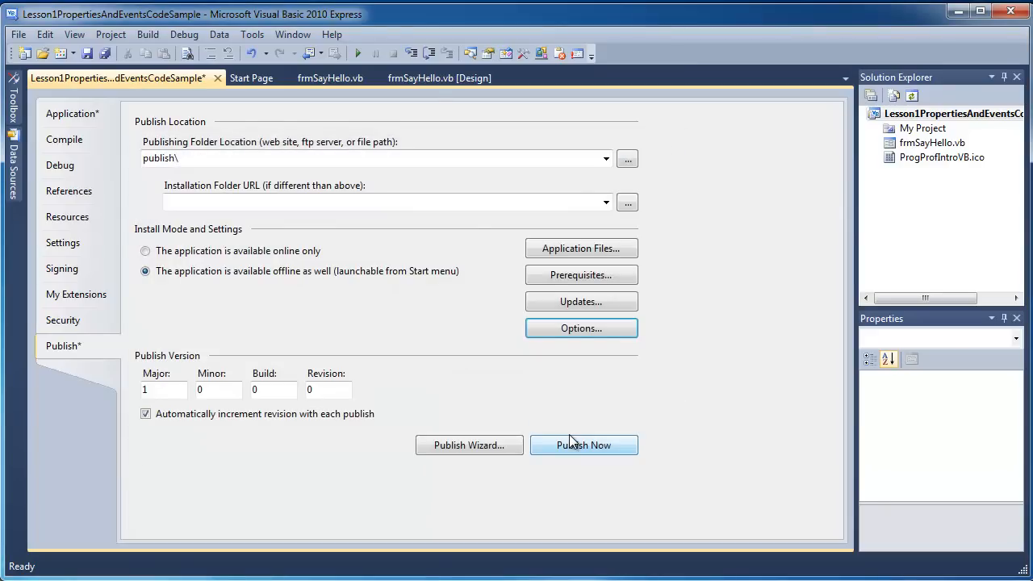
pyautogui.moveTo(161, 374)
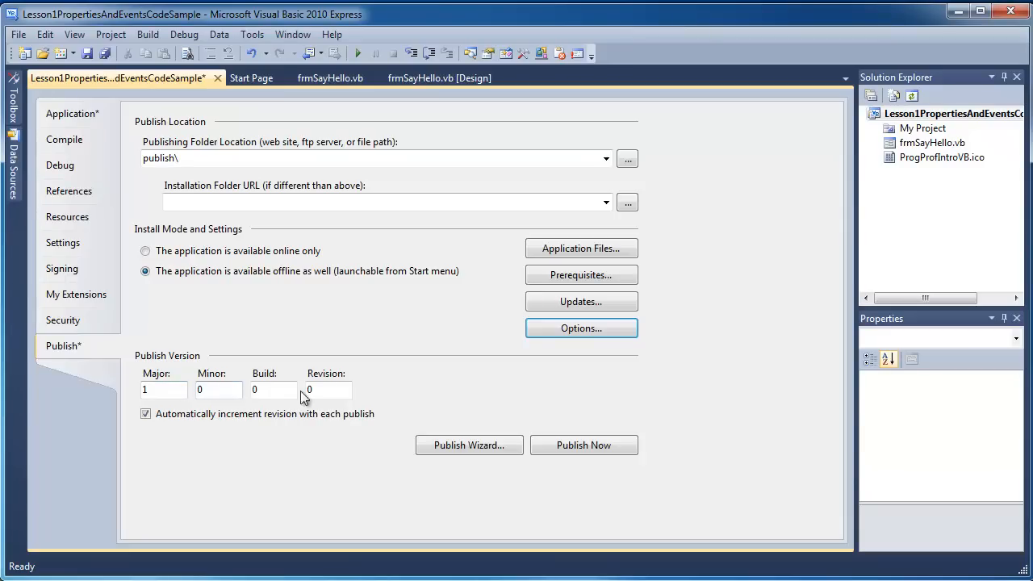
pyautogui.moveTo(350, 497)
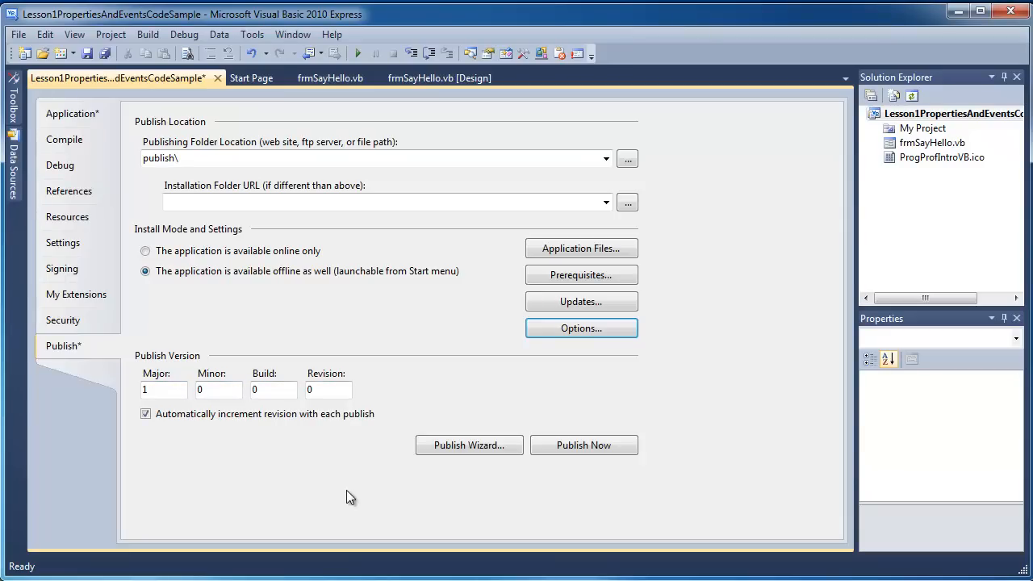
pyautogui.moveTo(517, 404)
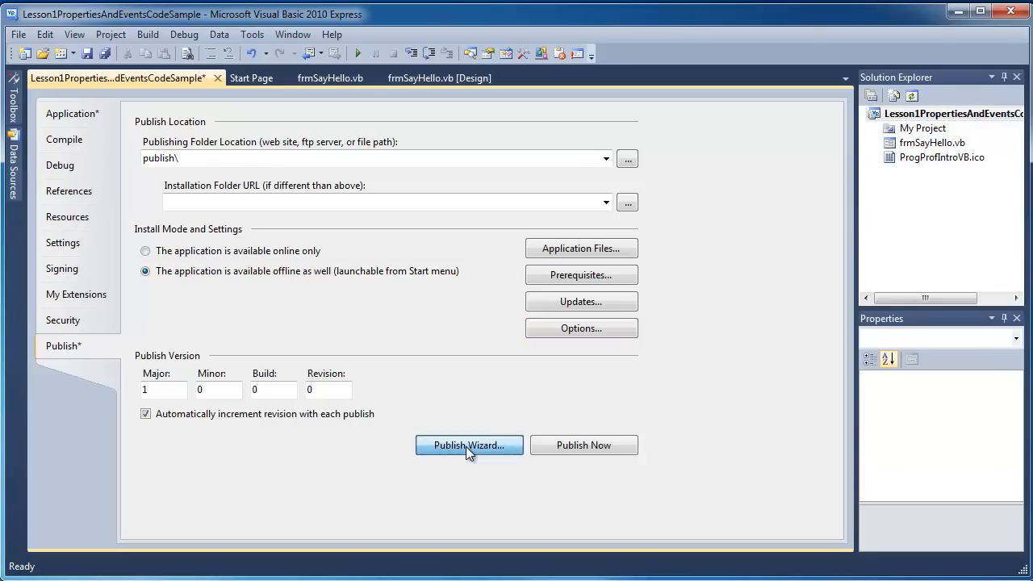
# - Start the Publish Wizard with C:\SayHello as the publish location
pyautogui.click(468, 446)
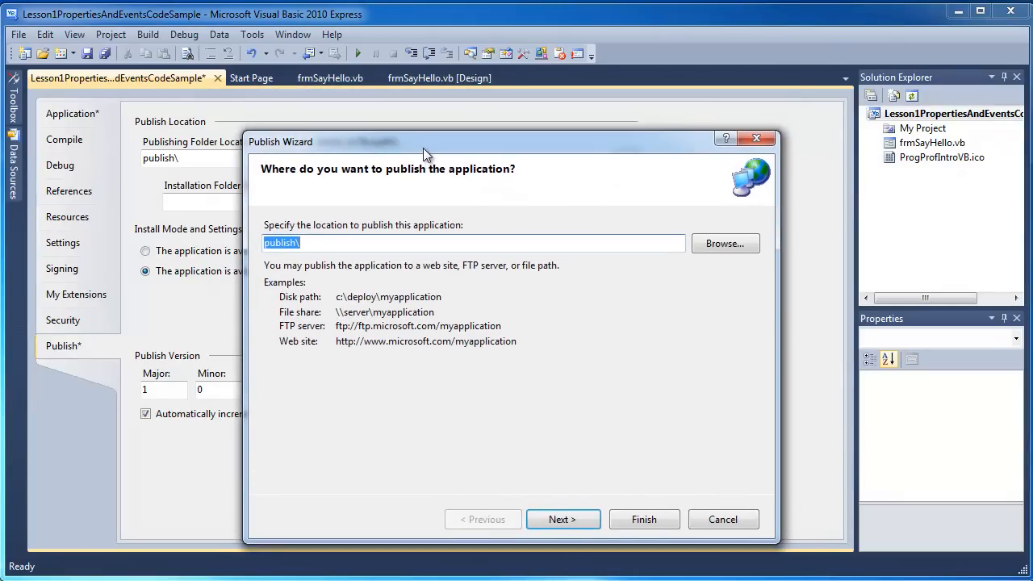
pyautogui.moveTo(343, 229)
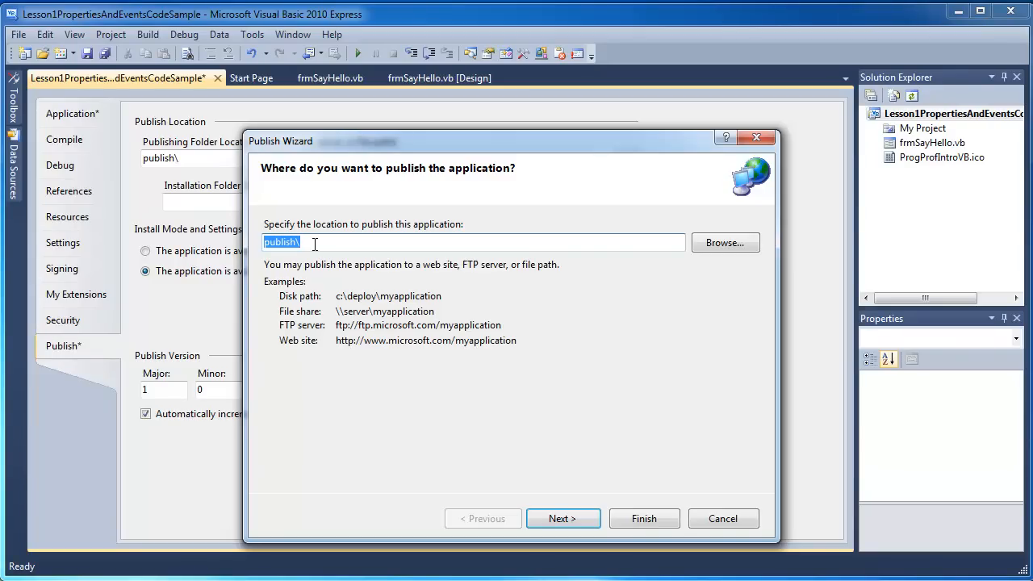
pyautogui.click(723, 243)
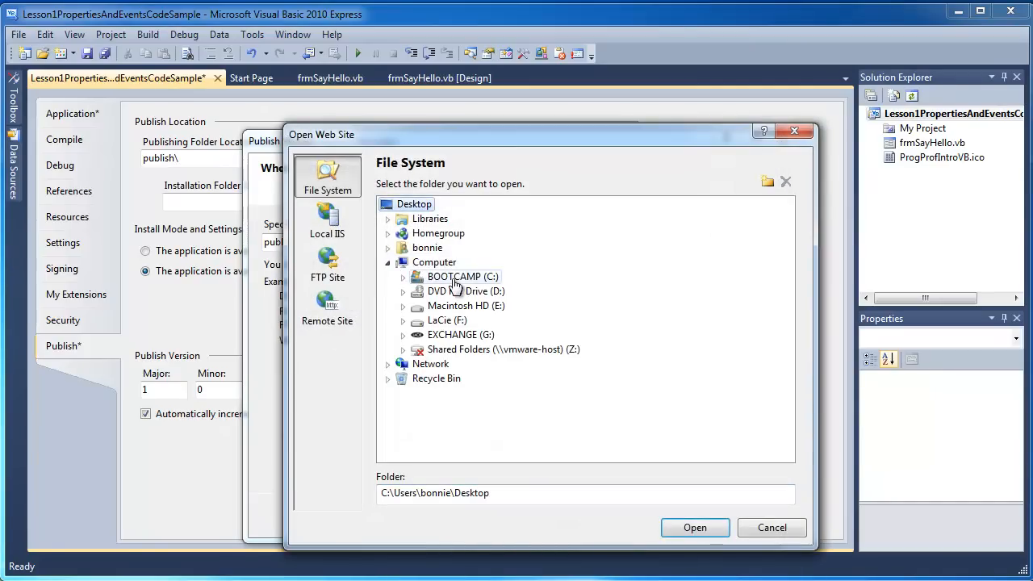
pyautogui.click(403, 276)
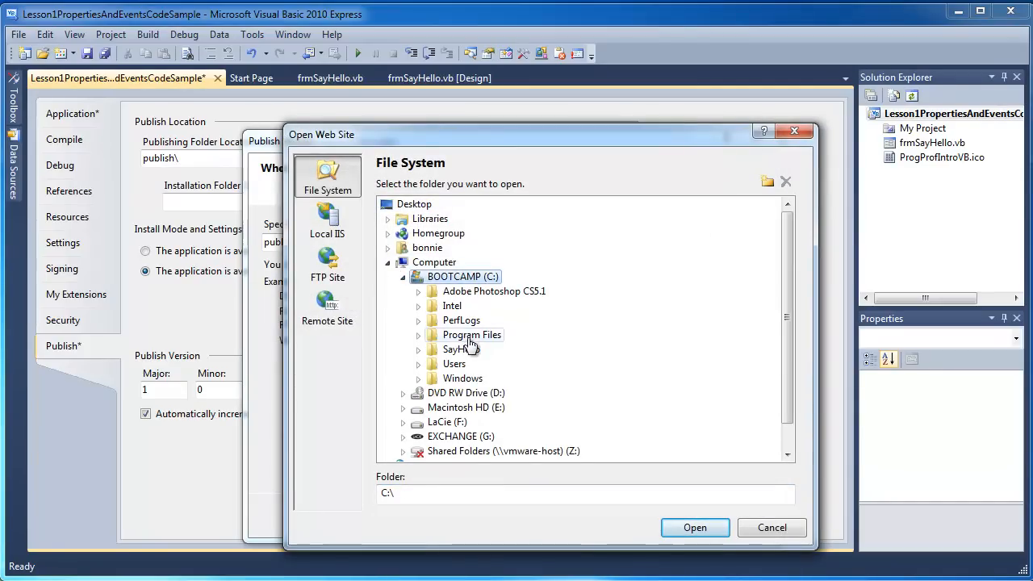
pyautogui.click(460, 348)
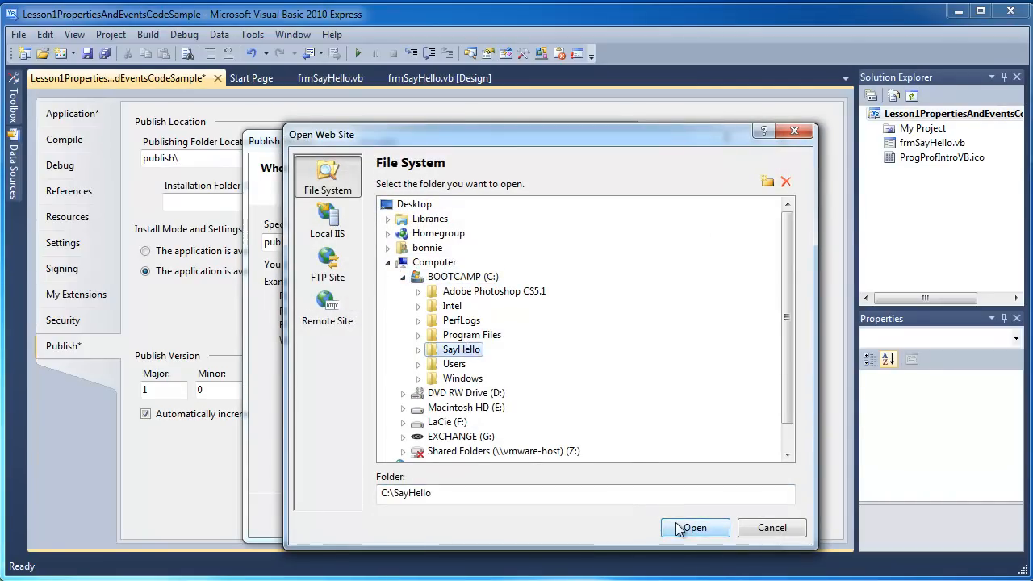
pyautogui.click(691, 527)
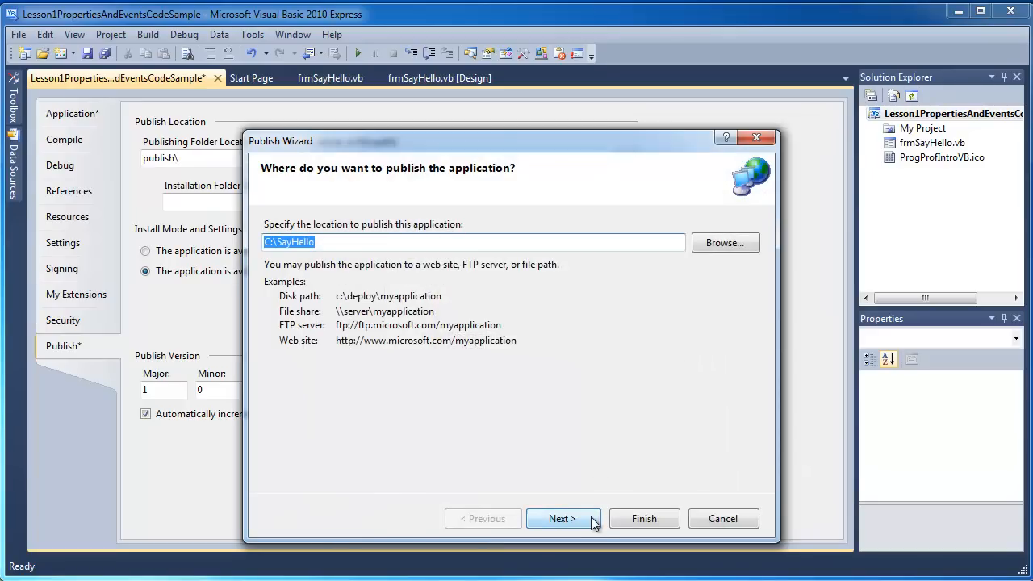
# - Keep CD-ROM installation with no update checks and finish the wizard to publish
pyautogui.click(561, 518)
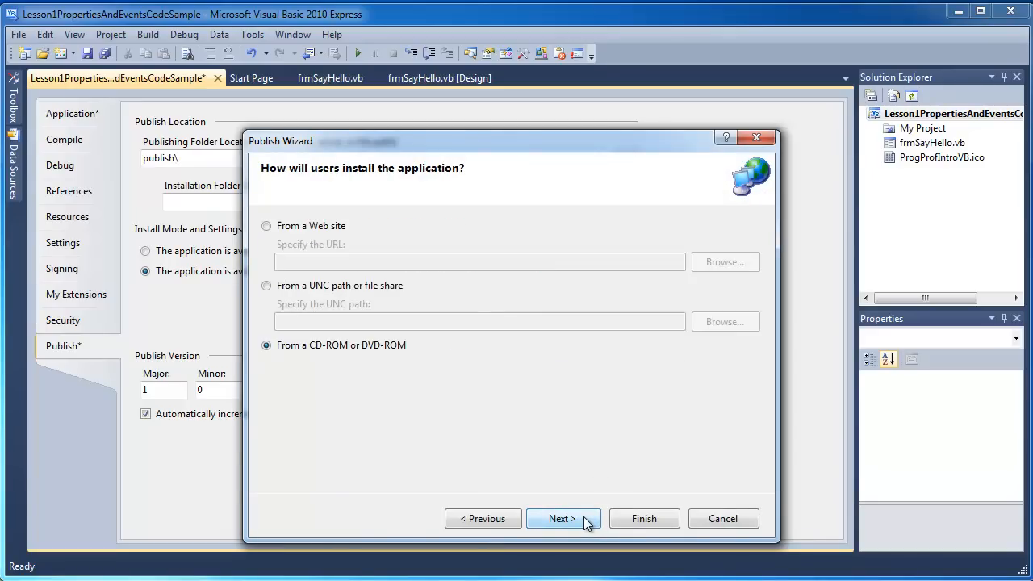
pyautogui.moveTo(216, 381)
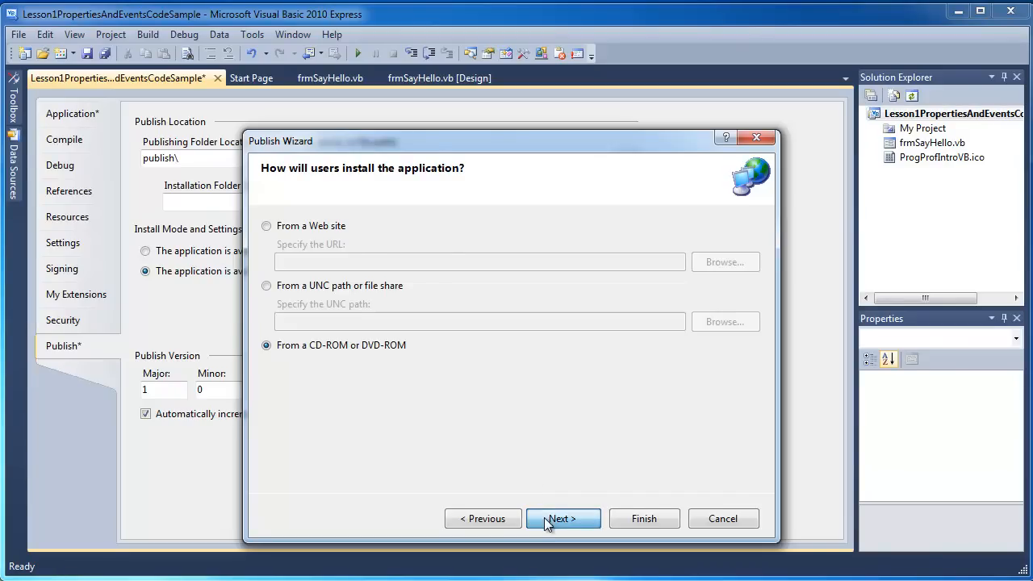
pyautogui.click(561, 518)
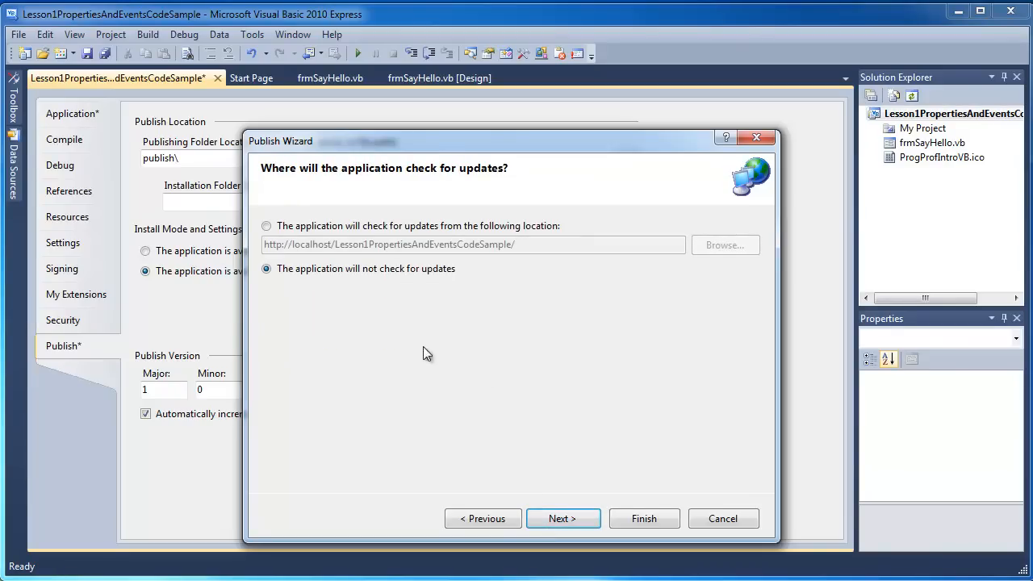
pyautogui.click(562, 518)
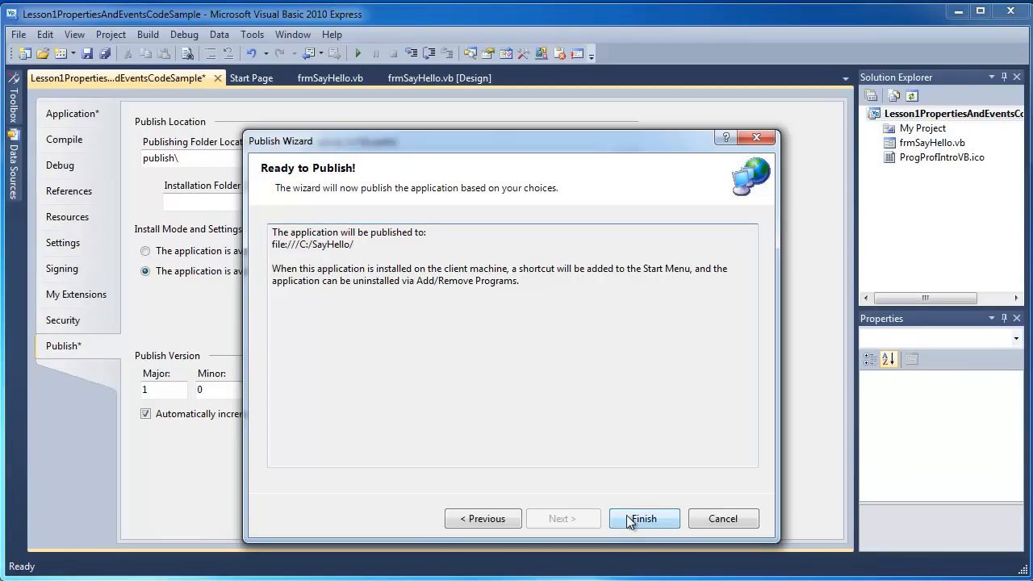
pyautogui.click(643, 518)
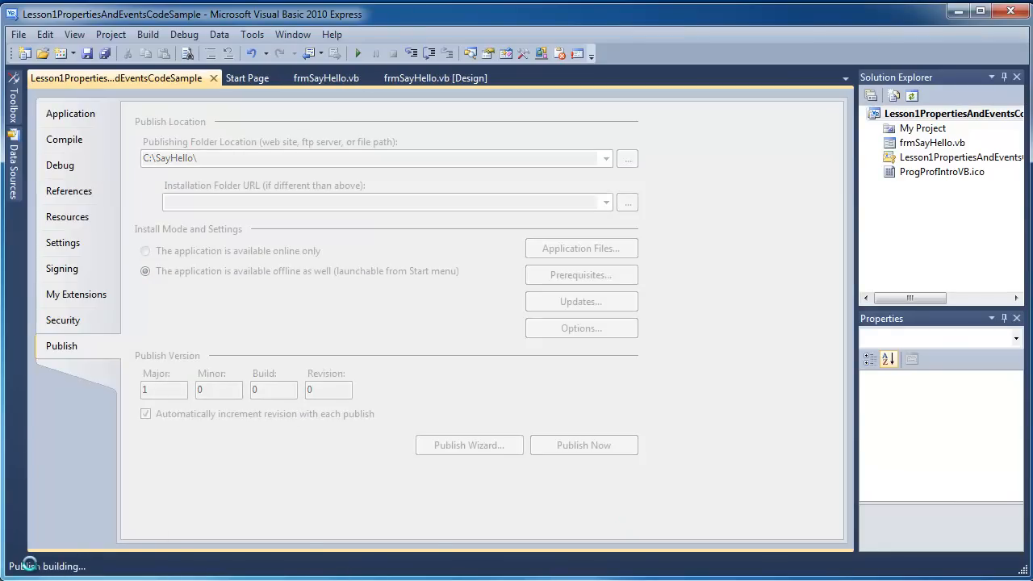
# - Inspect setup.exe, the icon and the .application manifest, and look inside Application Files
pyautogui.click(583, 445)
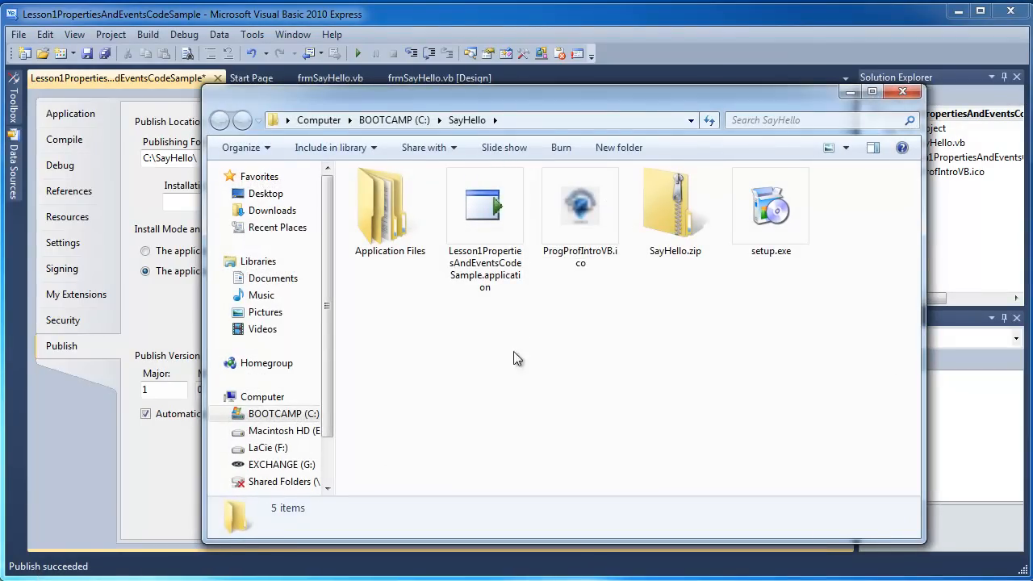
pyautogui.moveTo(467, 120)
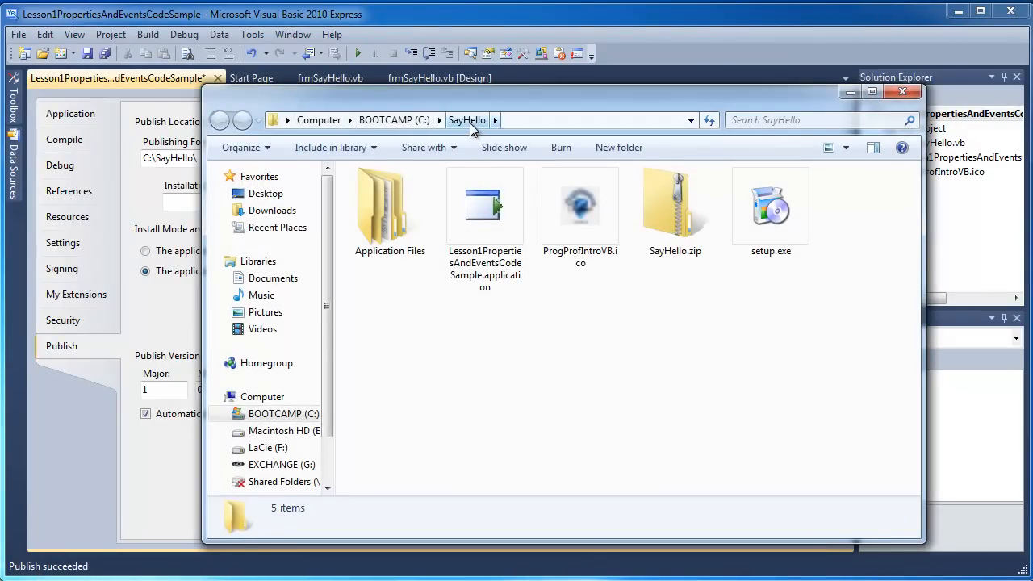
pyautogui.moveTo(865, 366)
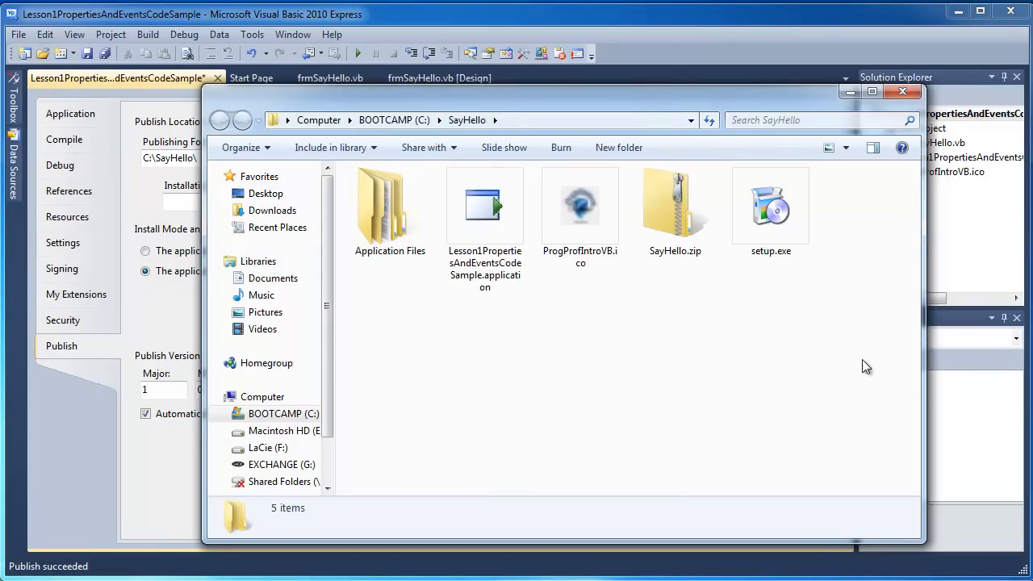
pyautogui.click(772, 207)
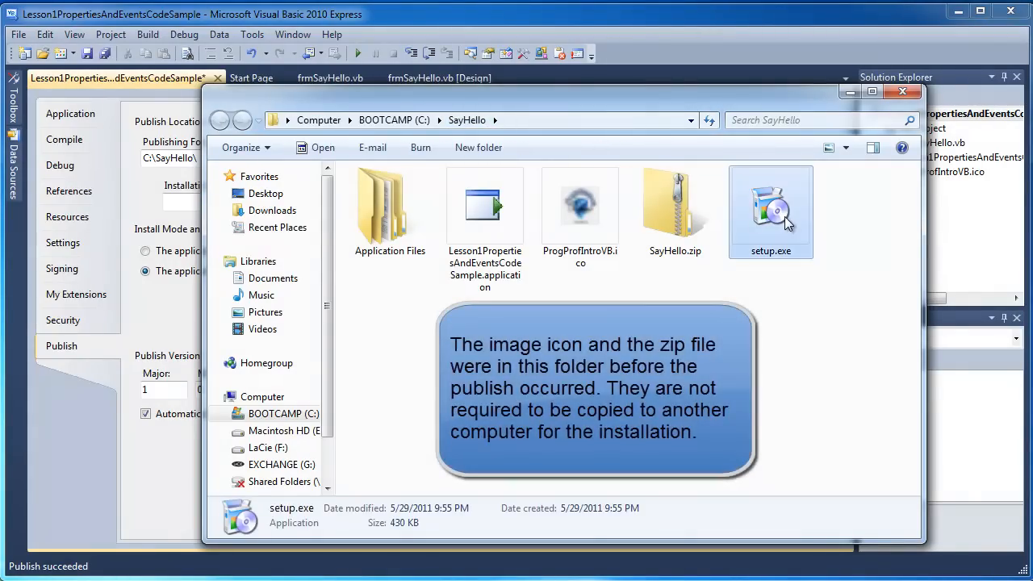
pyautogui.click(581, 206)
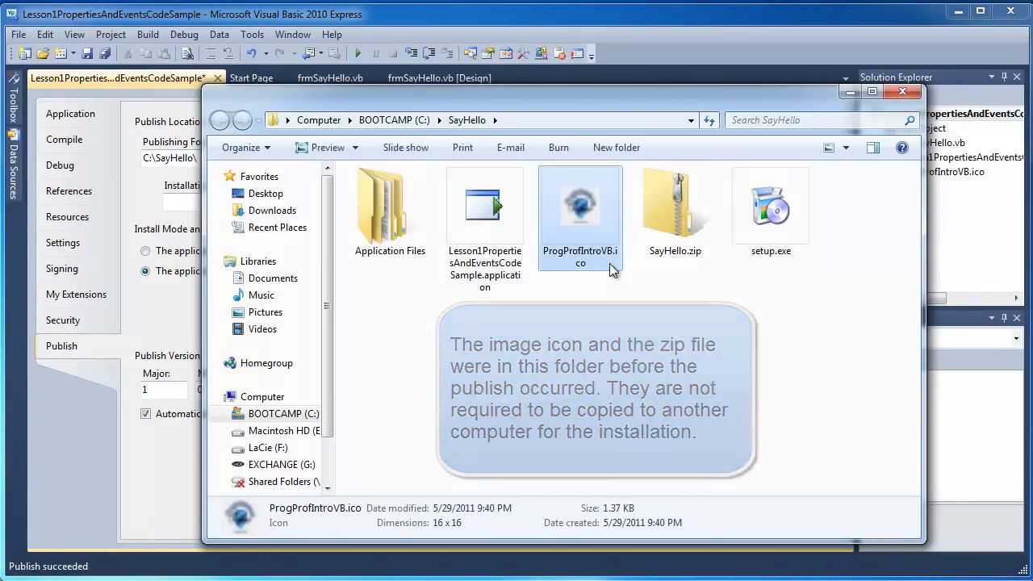
pyautogui.moveTo(601, 261)
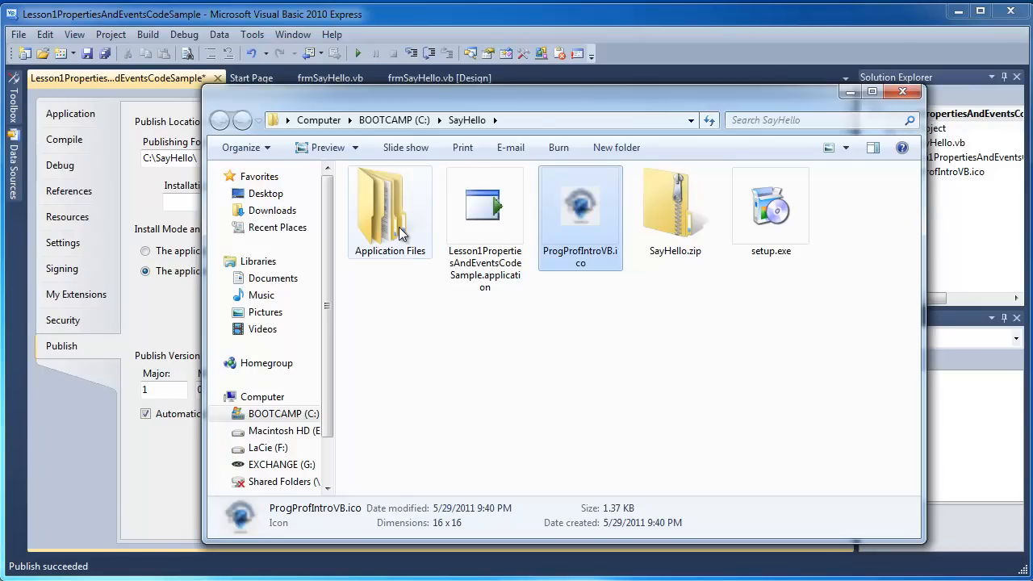
pyautogui.click(484, 210)
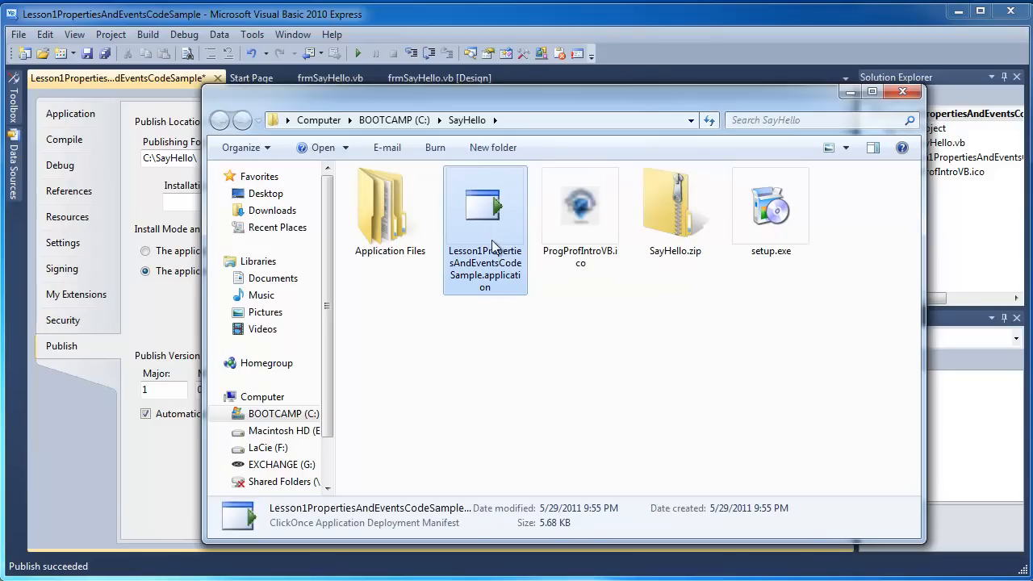
pyautogui.doubleClick(389, 207)
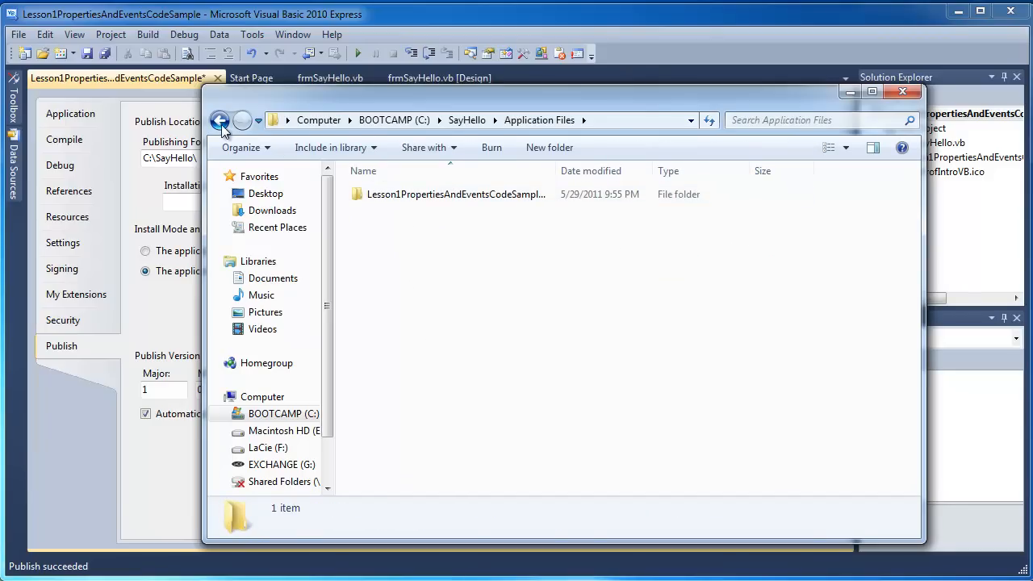
pyautogui.click(219, 120)
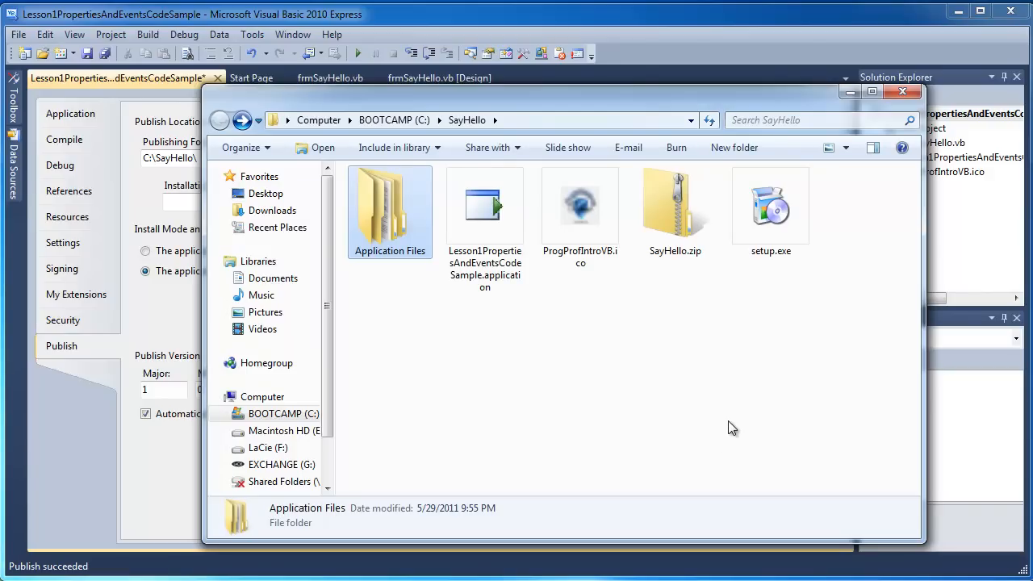
pyautogui.moveTo(745, 407)
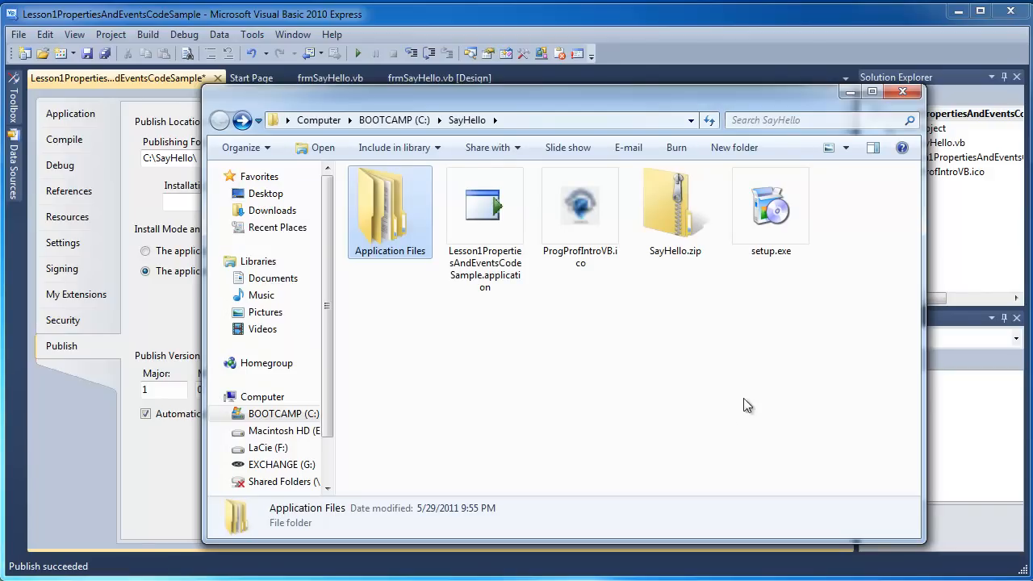
# - Back in C:\SayHello, check the Application Files folder and select setup.exe
pyautogui.click(770, 210)
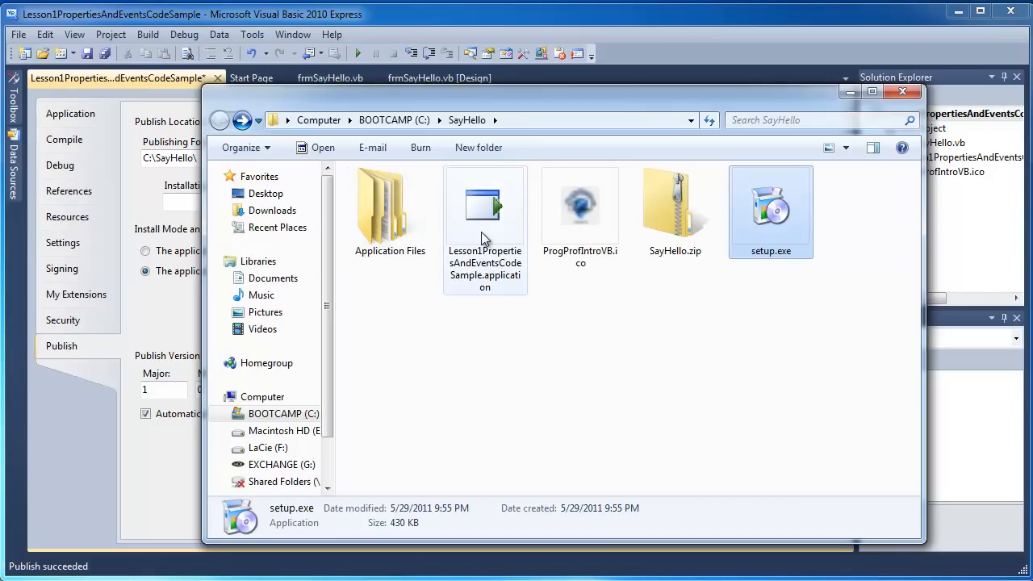
pyautogui.click(390, 206)
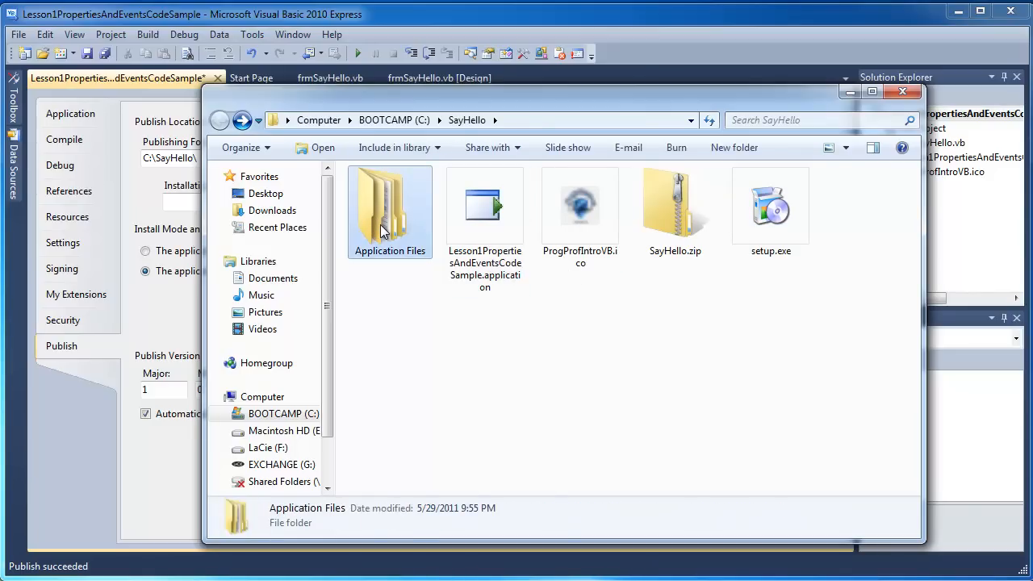
pyautogui.moveTo(355, 265)
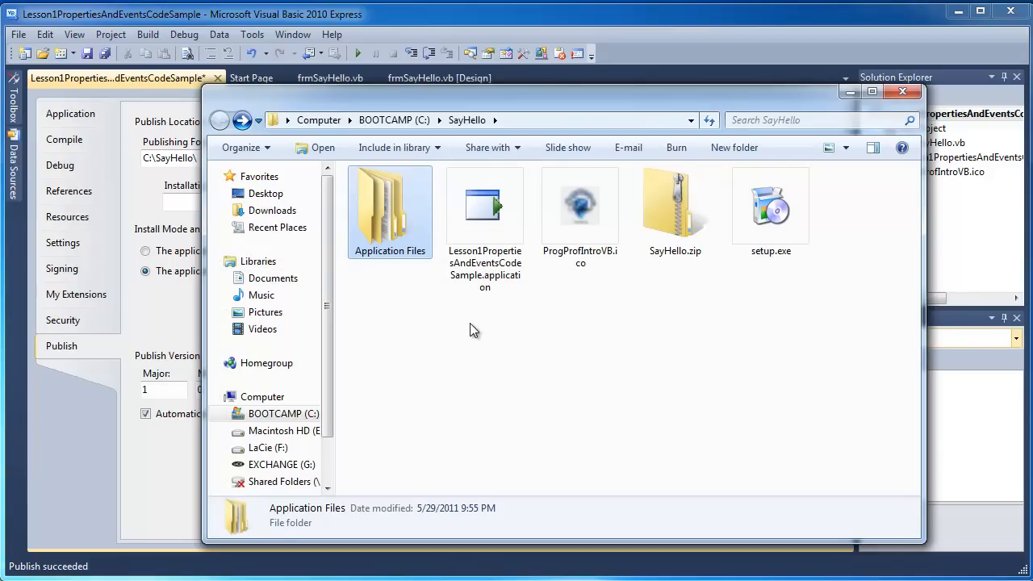
pyautogui.moveTo(787, 234)
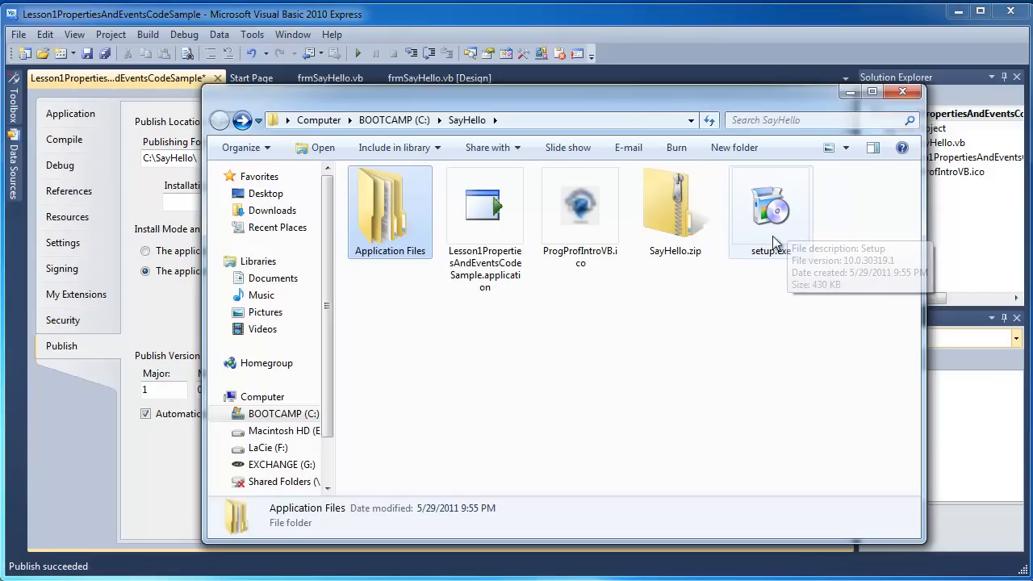
pyautogui.click(768, 203)
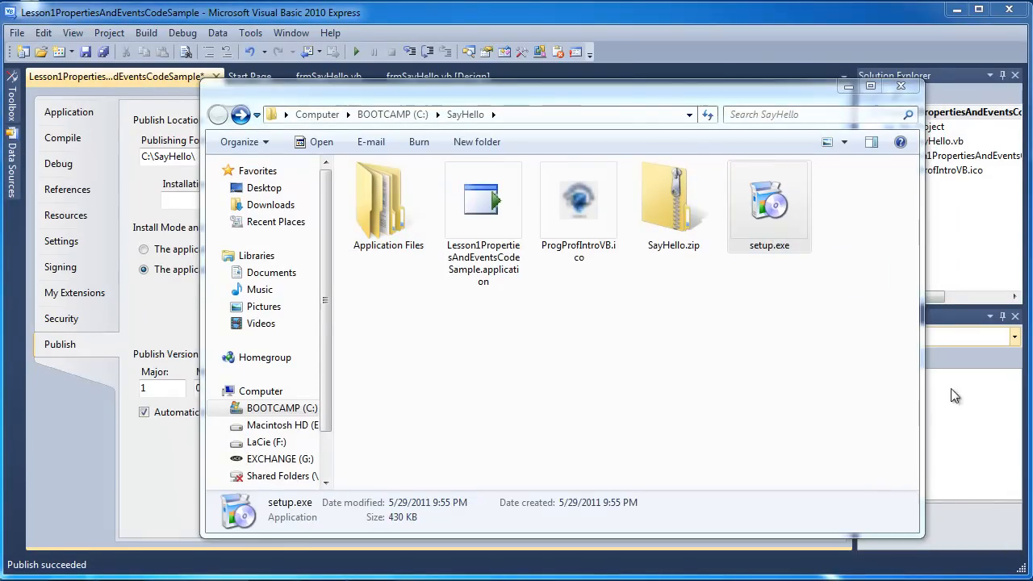
# - Run setup.exe to install and launch the Say Hello name-entry form
pyautogui.click(769, 197)
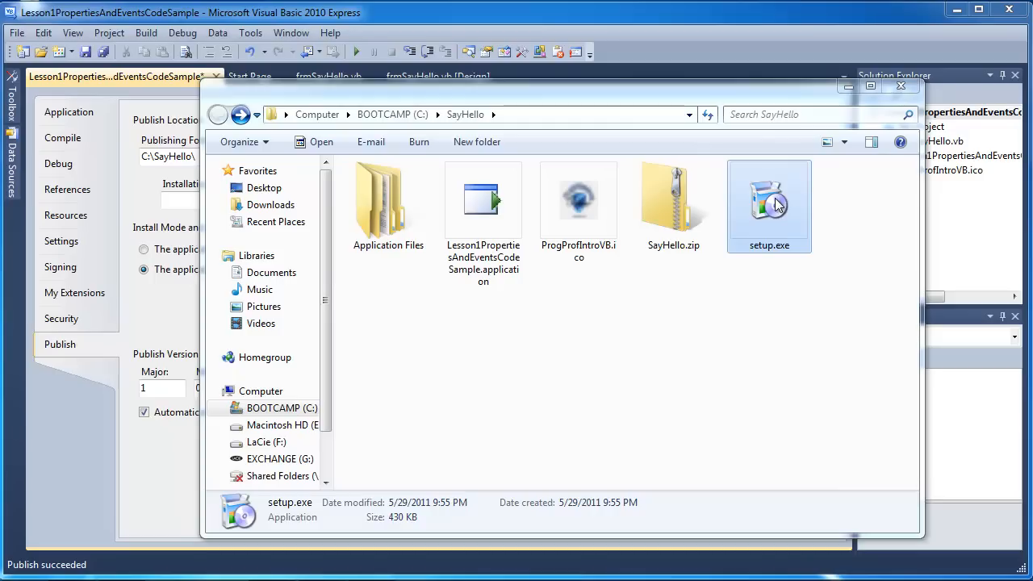
pyautogui.doubleClick(768, 201)
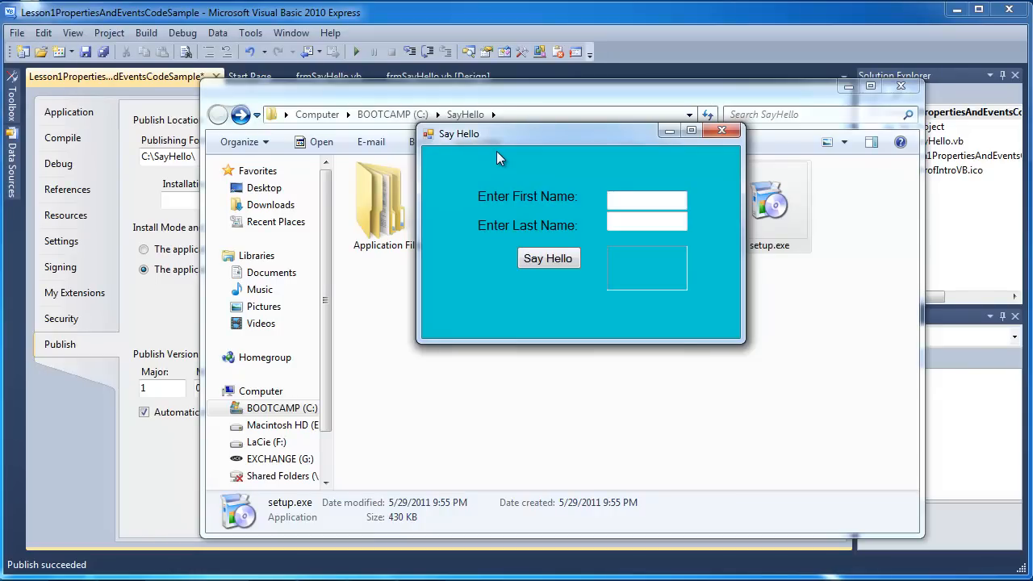
pyautogui.click(646, 200)
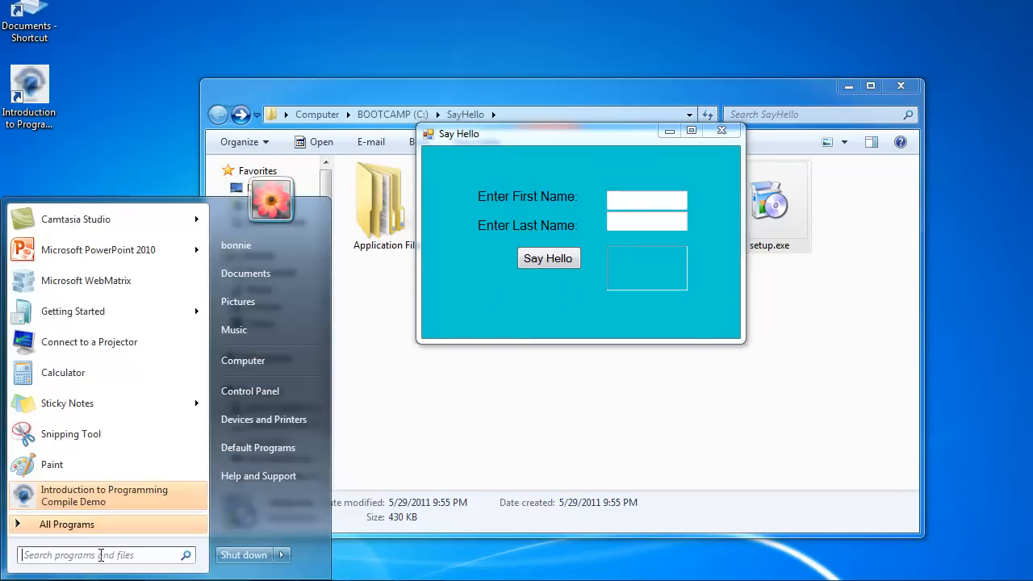
pyautogui.moveTo(97, 496)
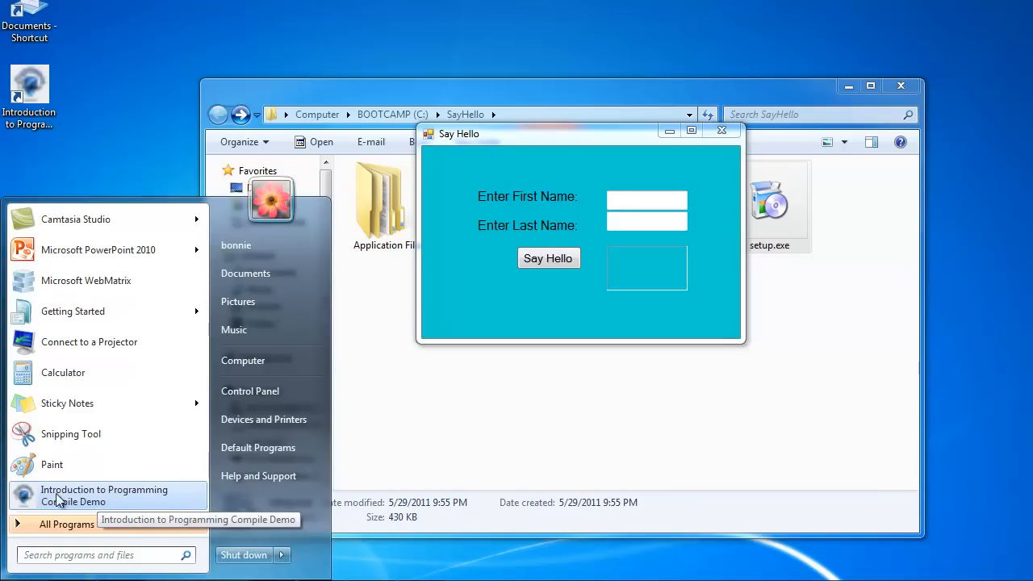
pyautogui.moveTo(278, 32)
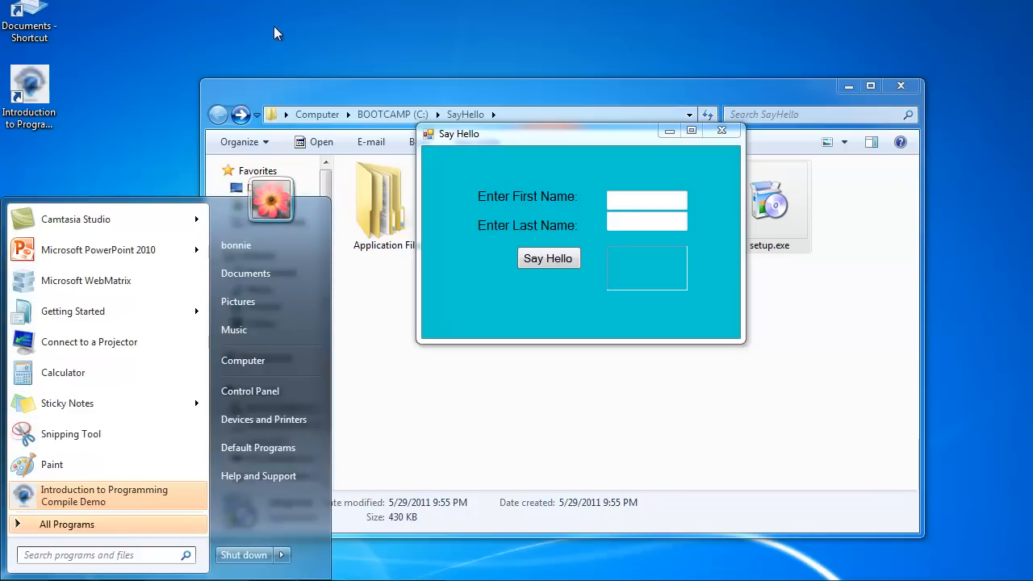
pyautogui.click(646, 200)
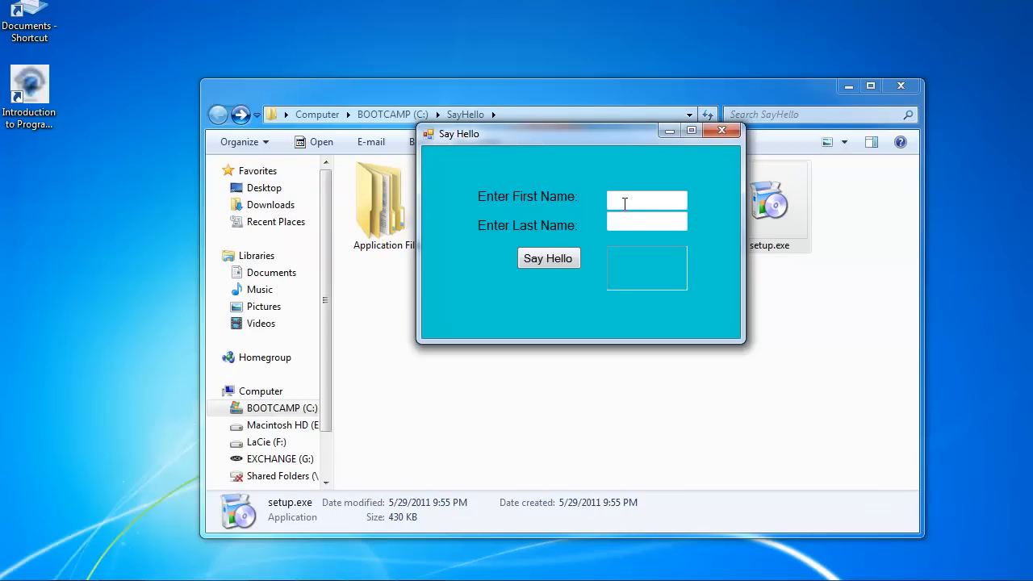
pyautogui.write('Bonnie')
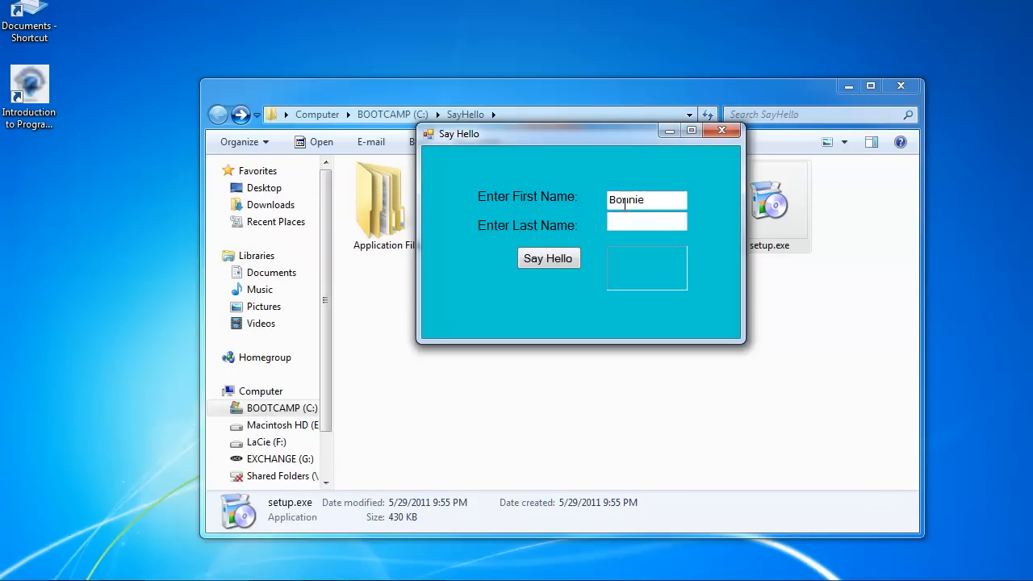
pyautogui.write('Ryan')
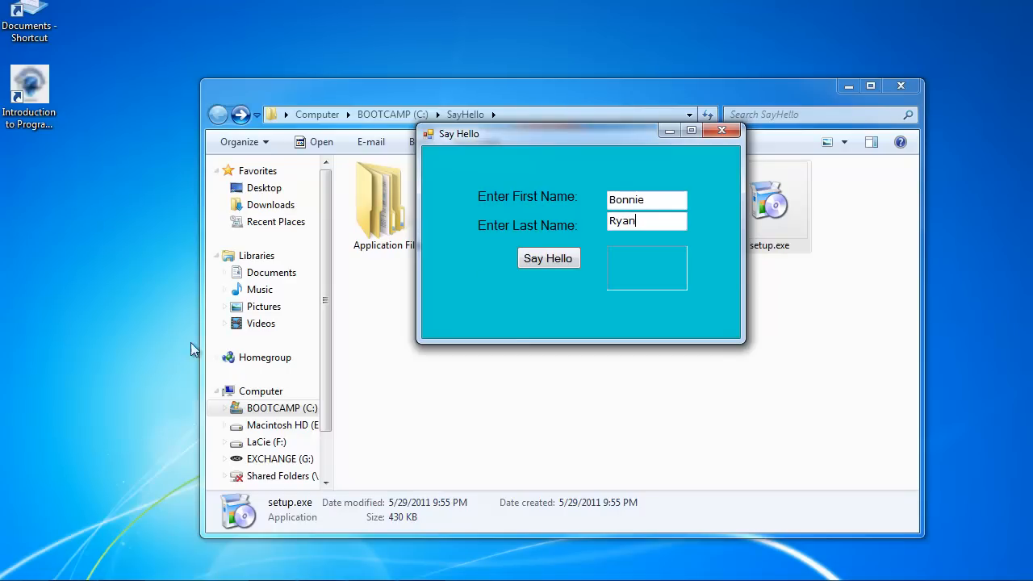
pyautogui.click(548, 258)
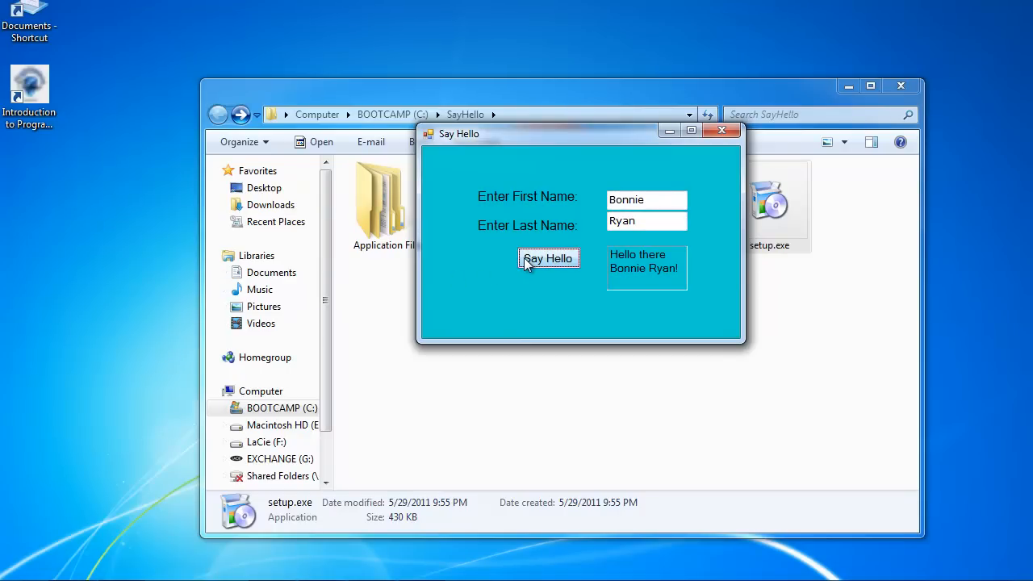
pyautogui.click(721, 129)
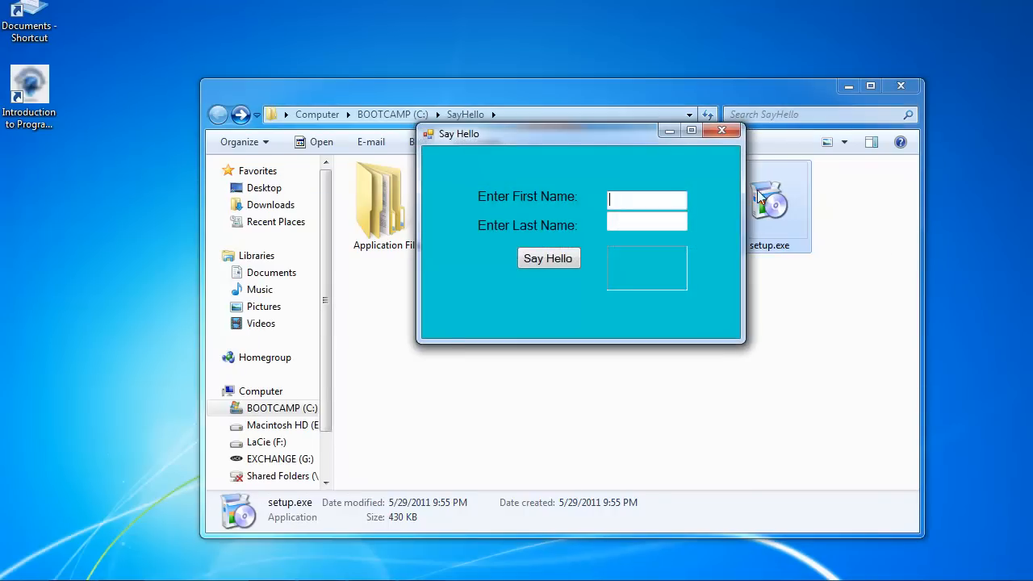
pyautogui.click(720, 130)
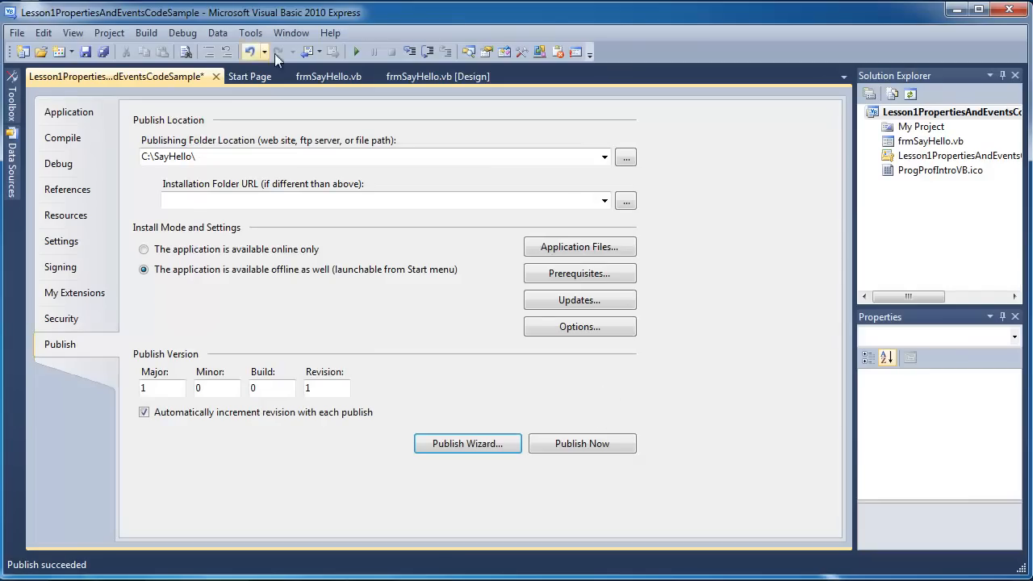
# - Close the properties page and build Lesson1PropertiesAndEventsCodeSample, reporting Build succeeded
pyautogui.click(238, 76)
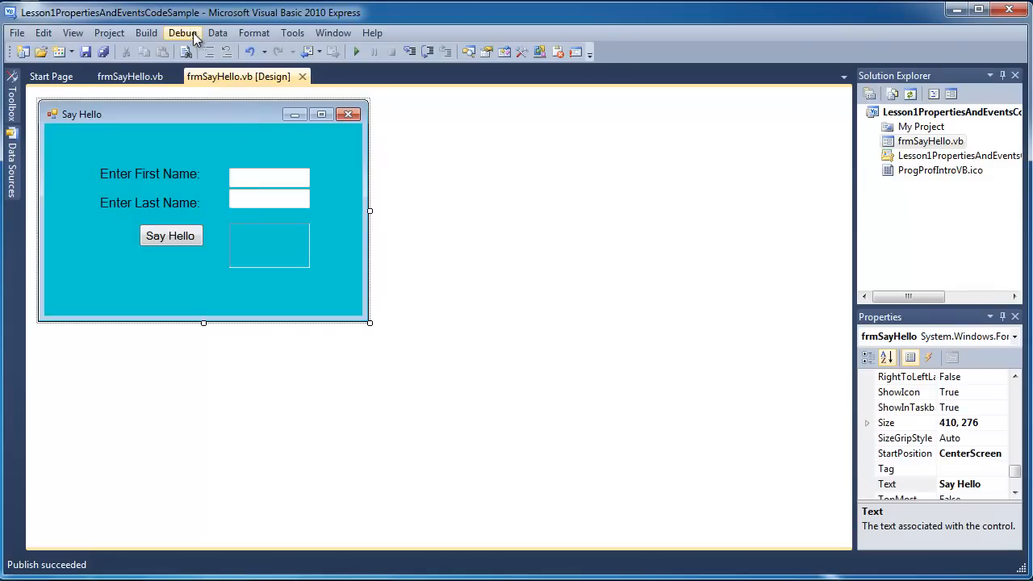
pyautogui.click(145, 33)
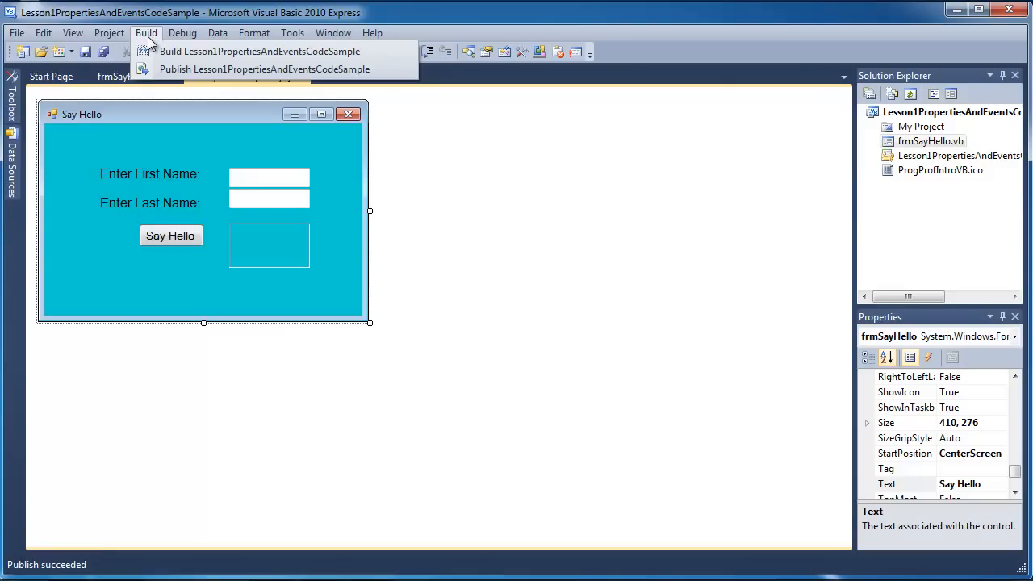
pyautogui.moveTo(258, 50)
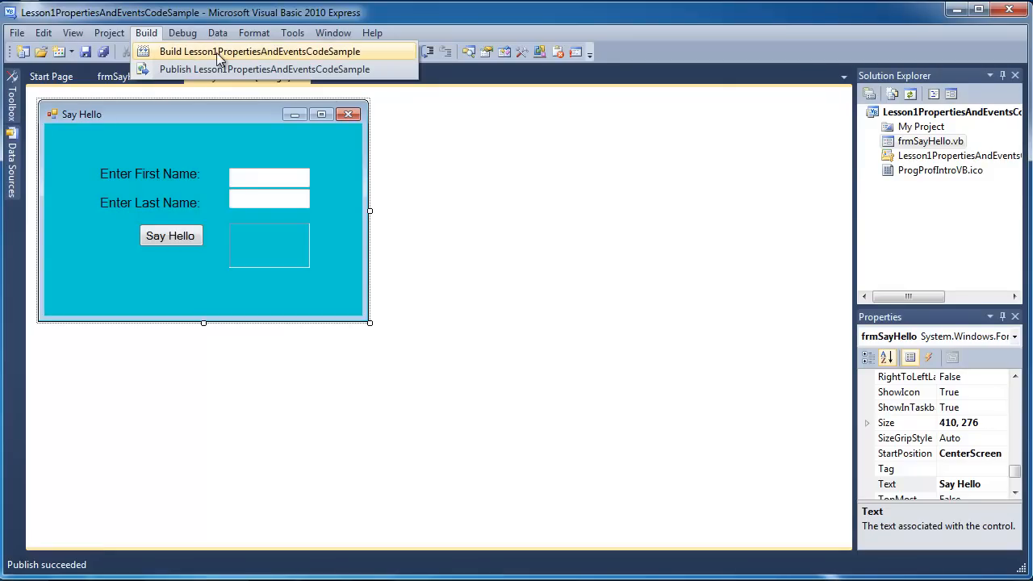
pyautogui.click(259, 50)
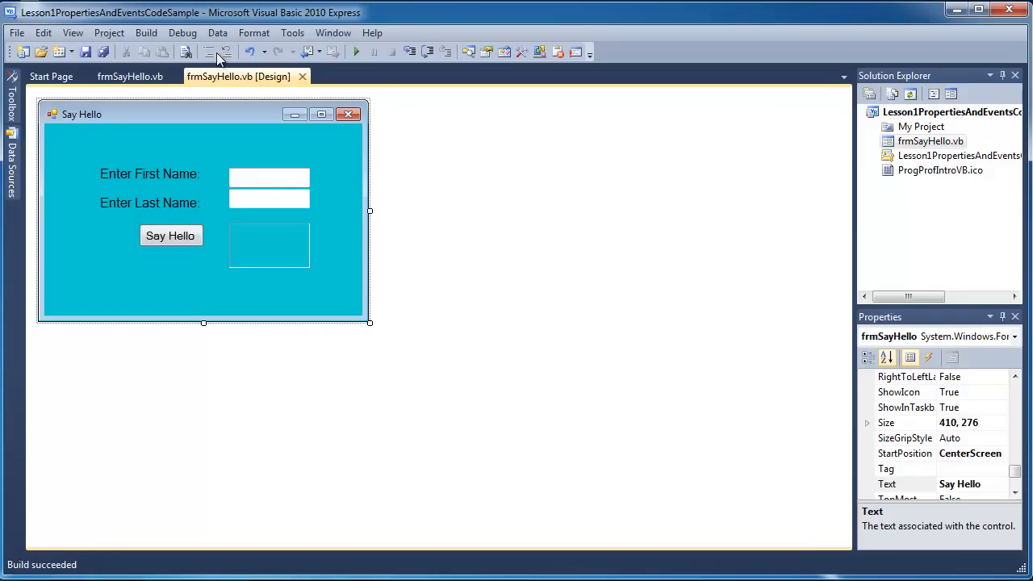
pyautogui.moveTo(145, 32)
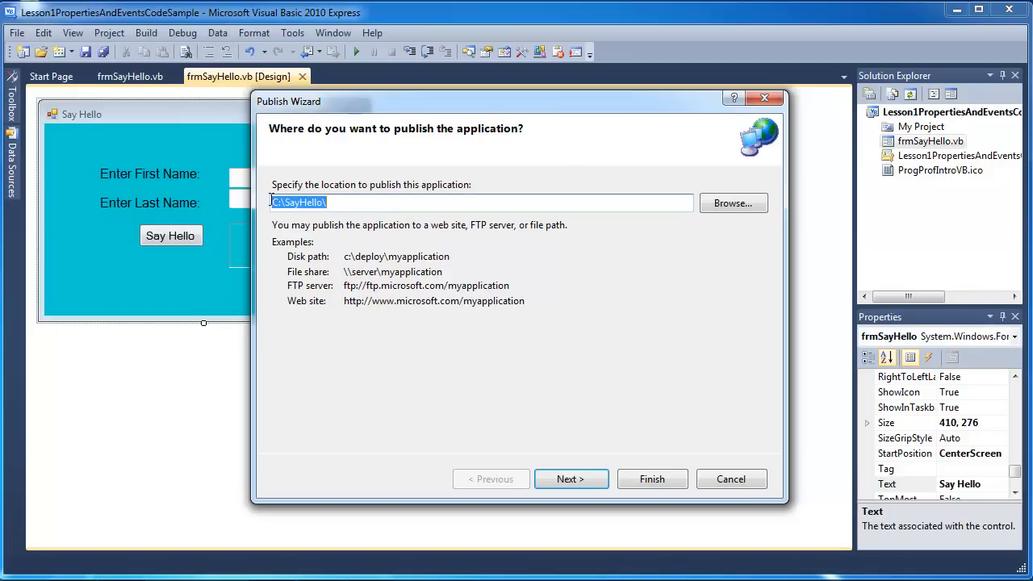
pyautogui.moveTo(493, 247)
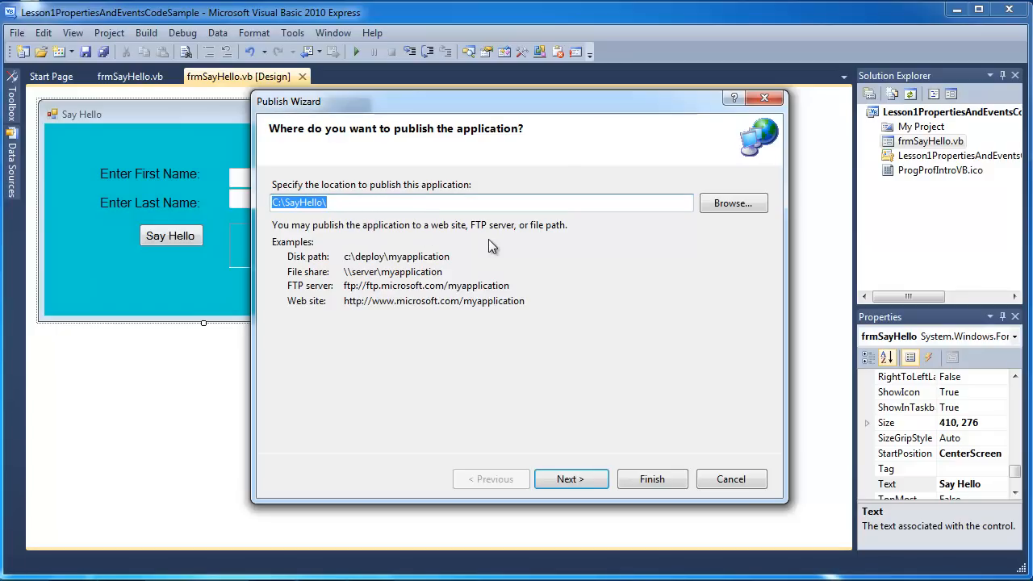
pyautogui.moveTo(600, 289)
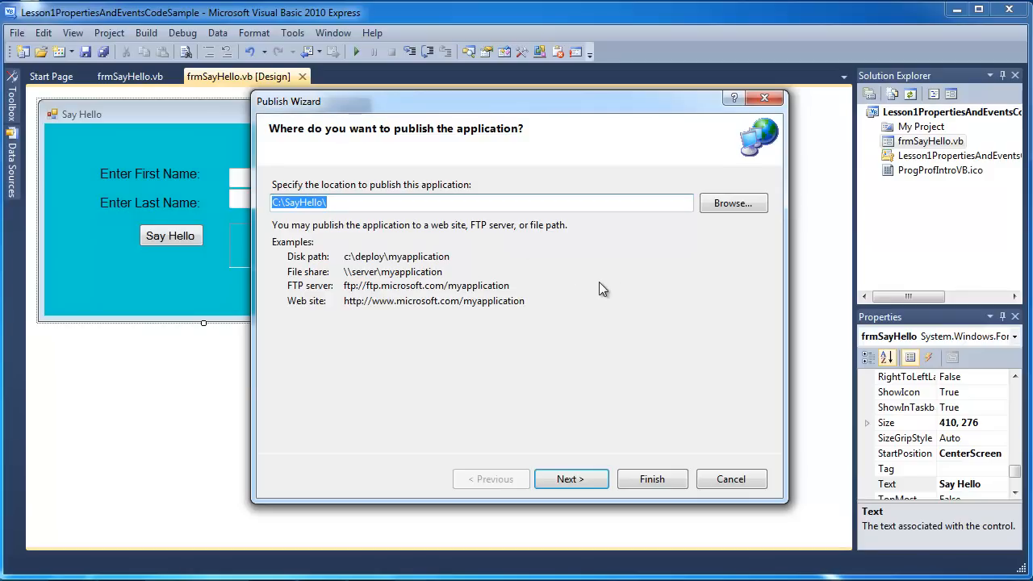
pyautogui.moveTo(910, 131)
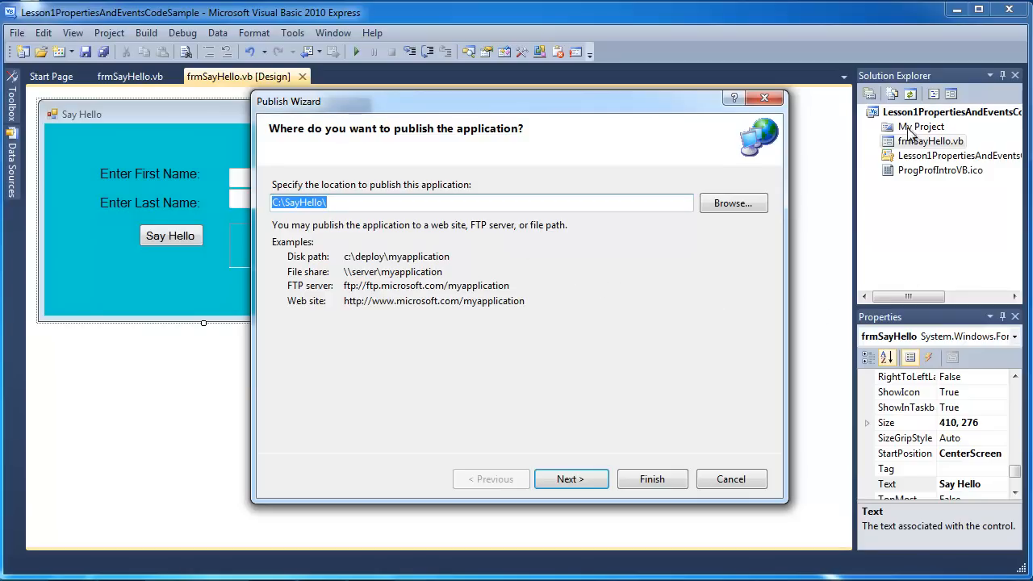
pyautogui.moveTo(500, 288)
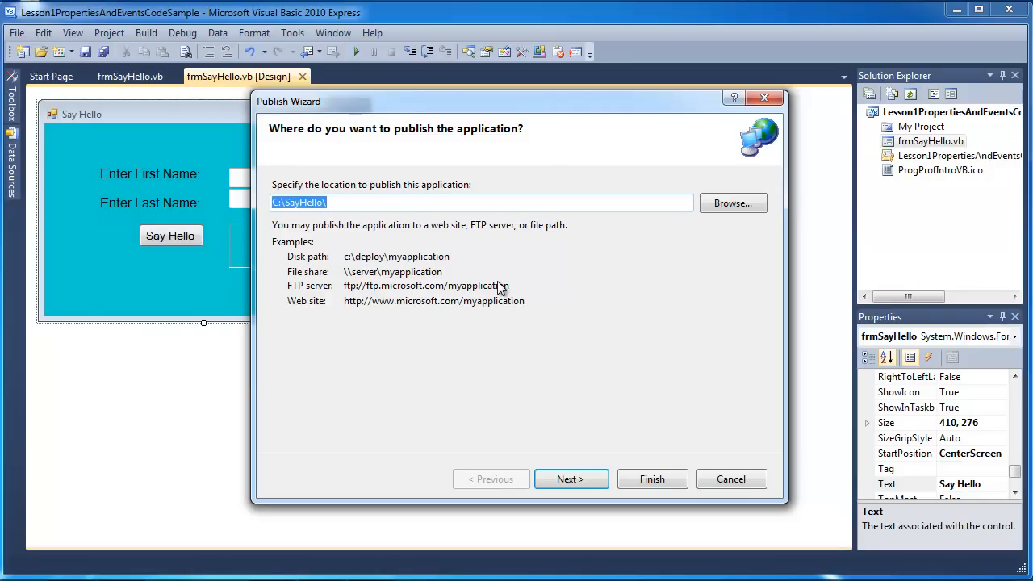
pyautogui.moveTo(590, 304)
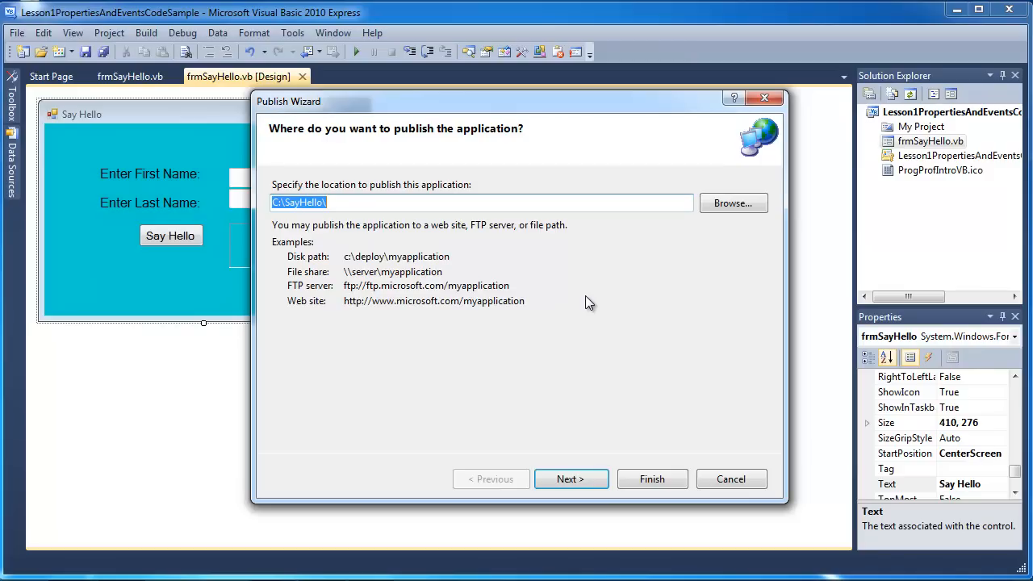
pyautogui.moveTo(523, 436)
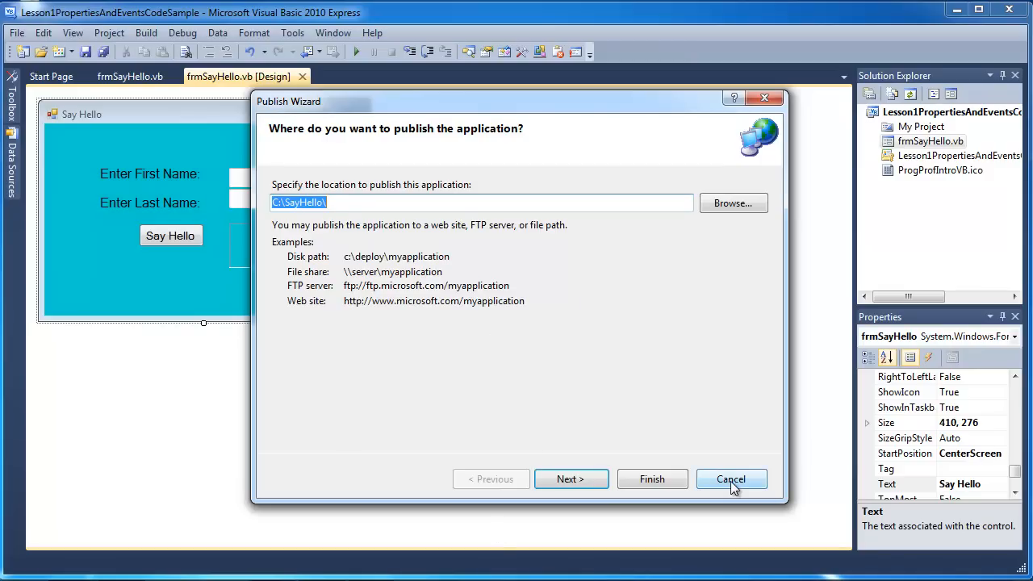
pyautogui.click(732, 478)
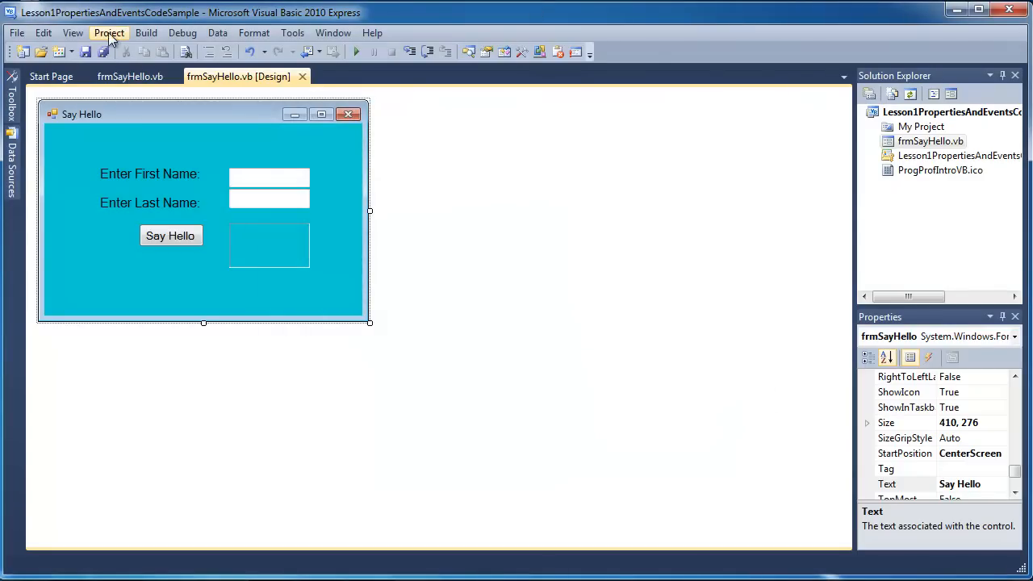
pyautogui.moveTo(143, 229)
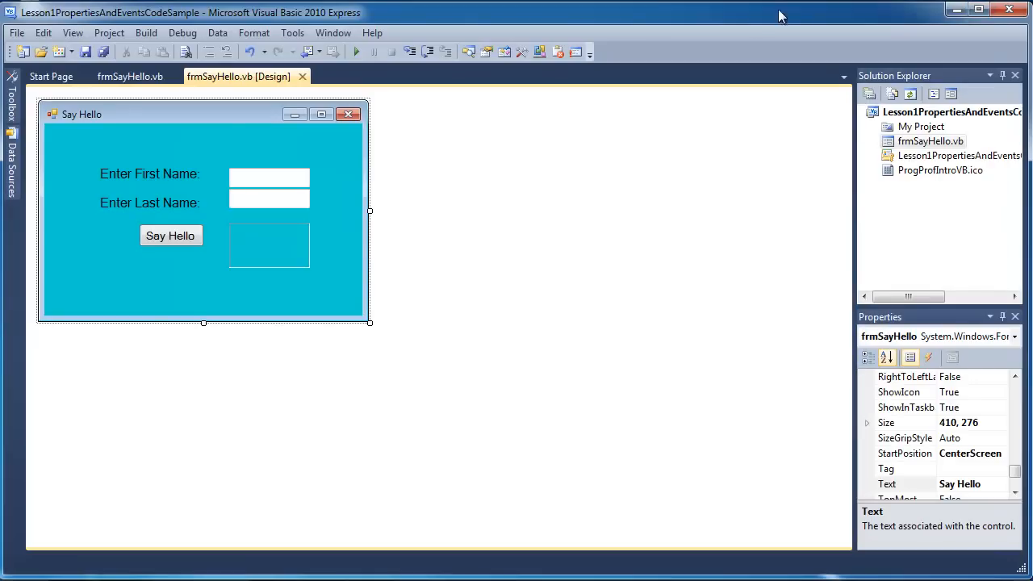
pyautogui.moveTo(755, 22)
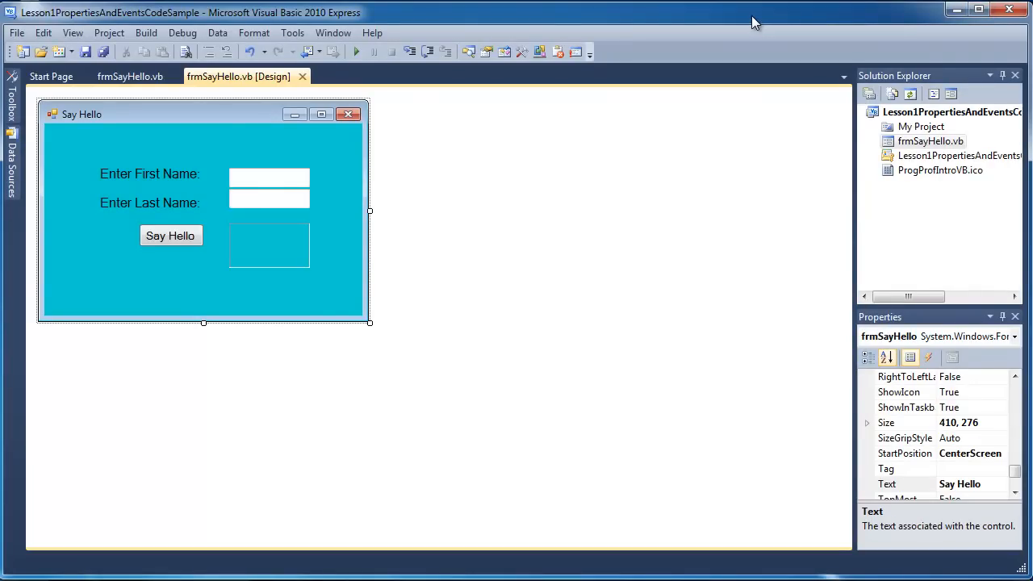
pyautogui.moveTo(183, 32)
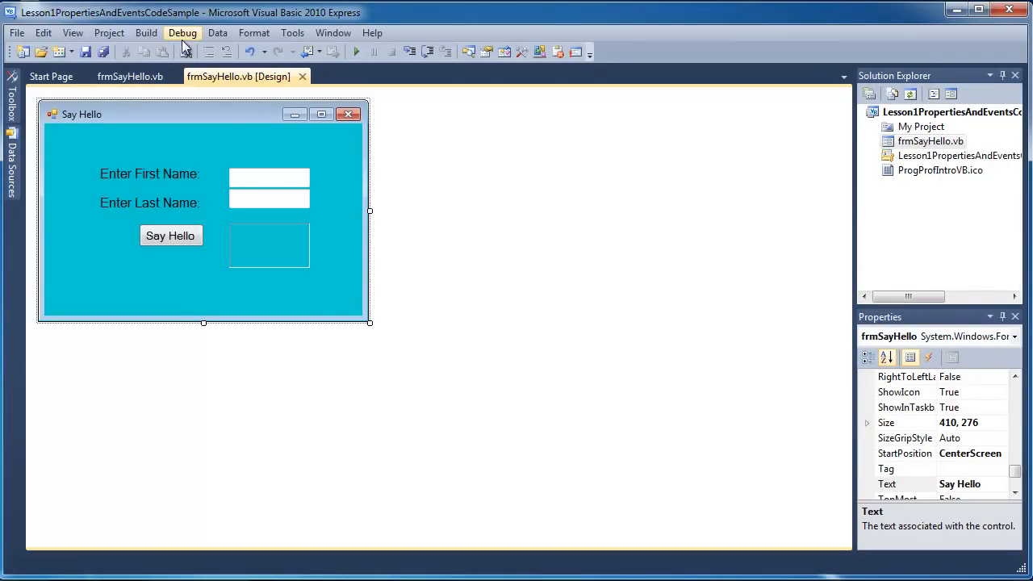
pyautogui.moveTo(184, 49)
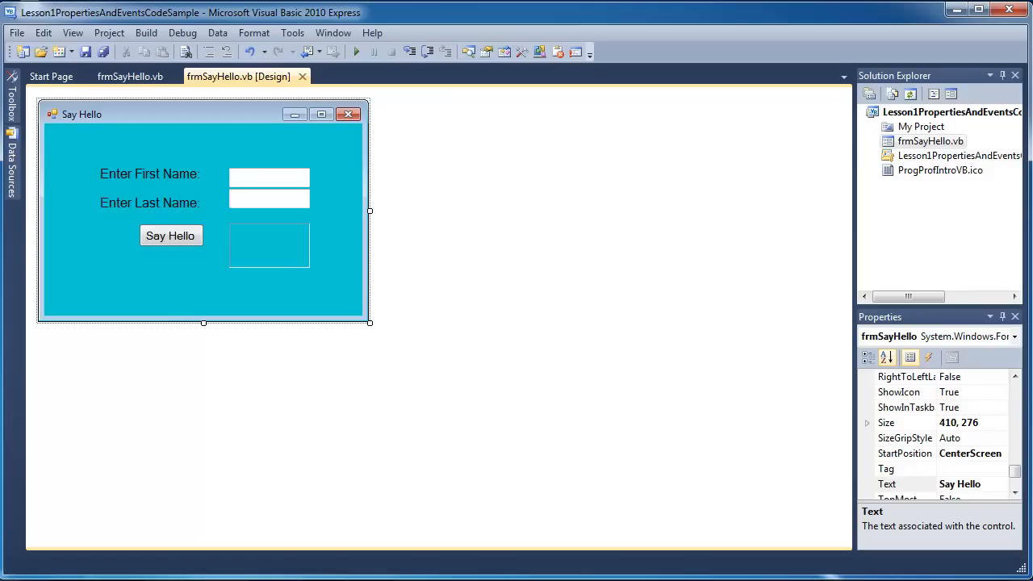
pyautogui.moveTo(920, 155)
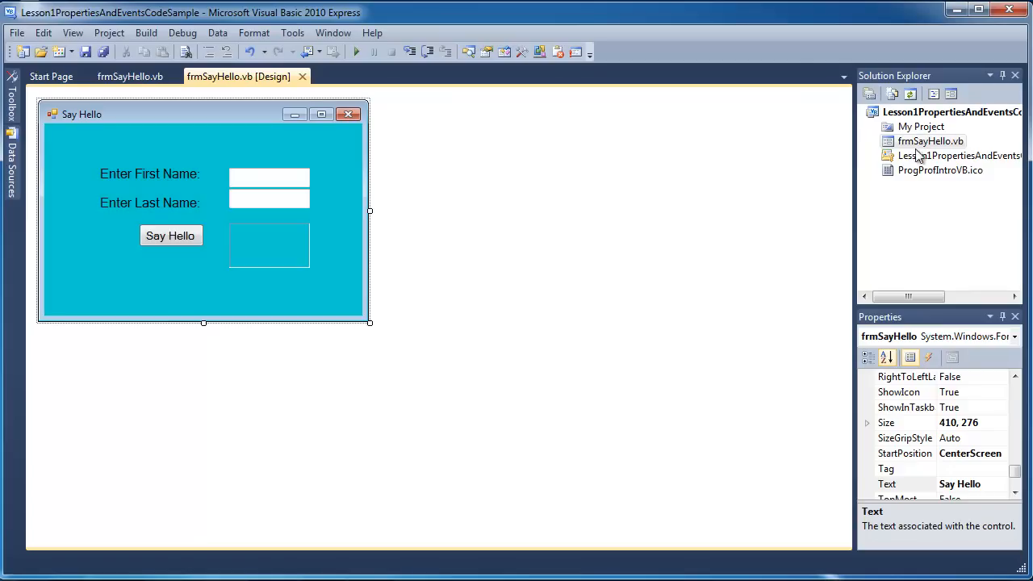